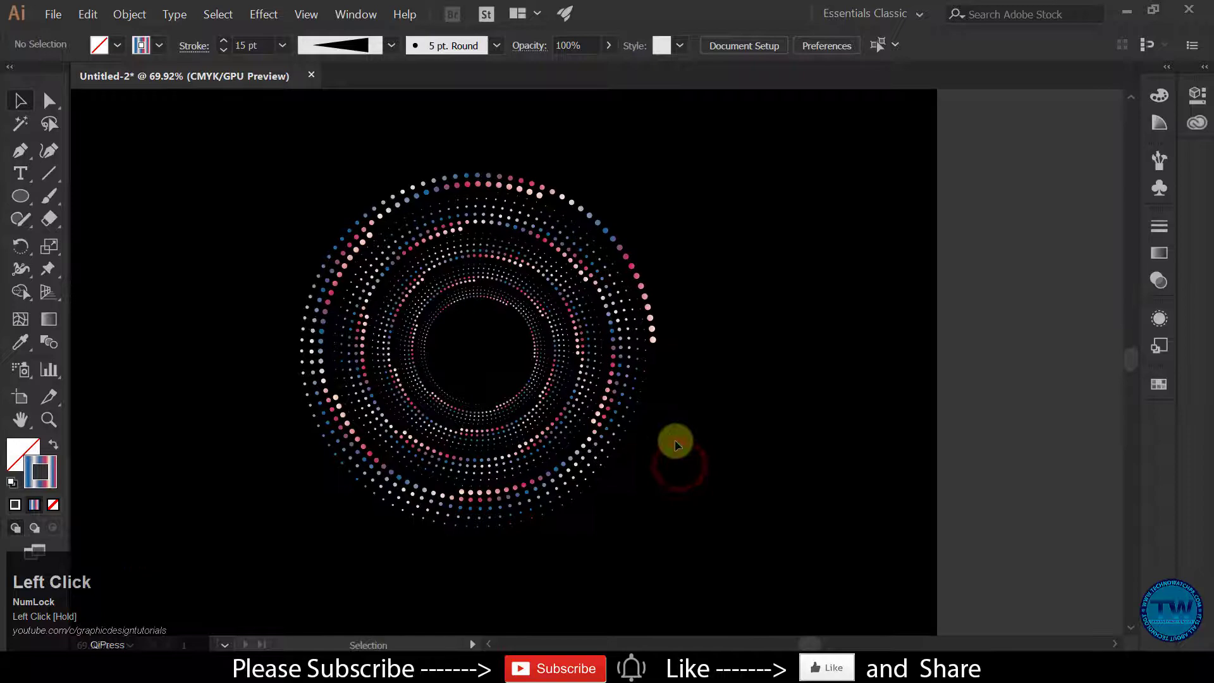
# Step: Create a new document from the 2000 × 2000 px preset
pyautogui.click(460, 296)
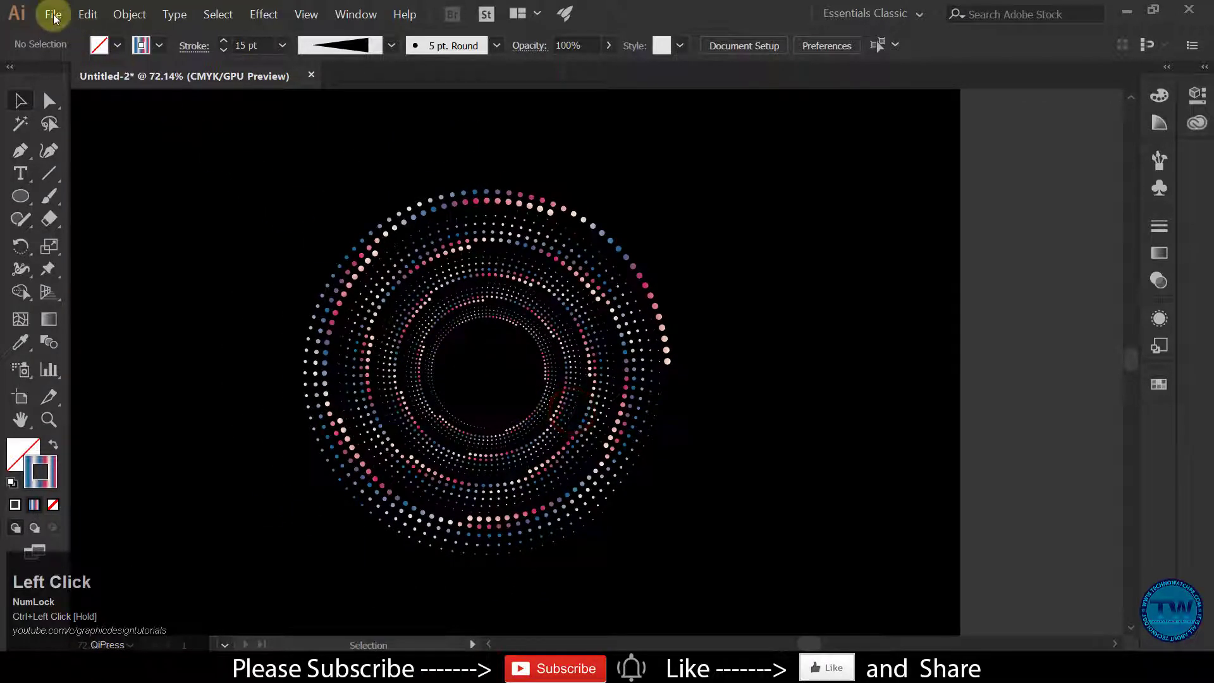
pyautogui.click(560, 306)
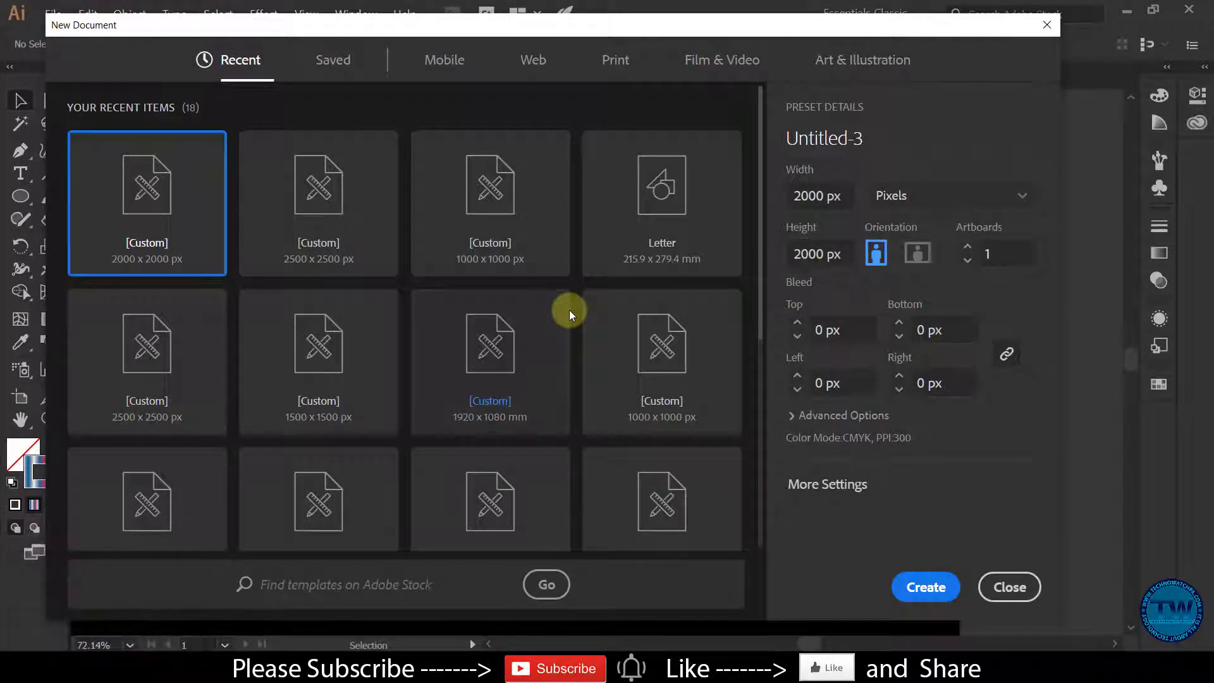
pyautogui.click(924, 586)
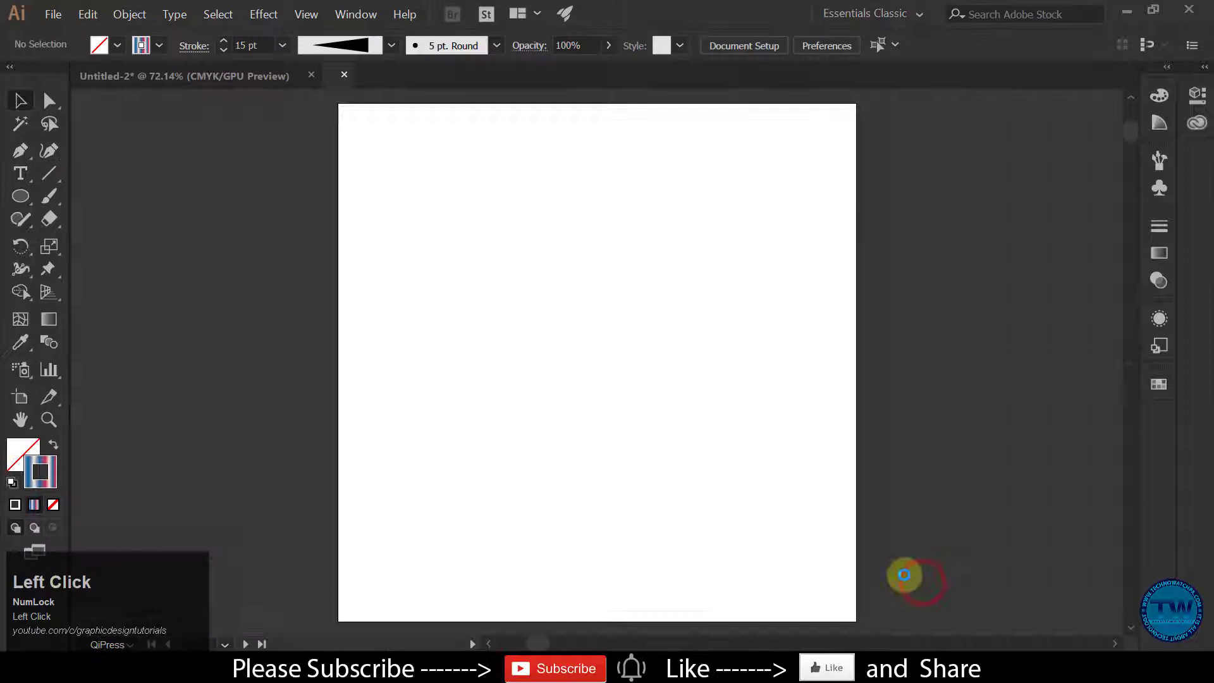
# Step: Add a 2000 × 2000 px rectangle with the Rectangle Tool
pyautogui.click(20, 196)
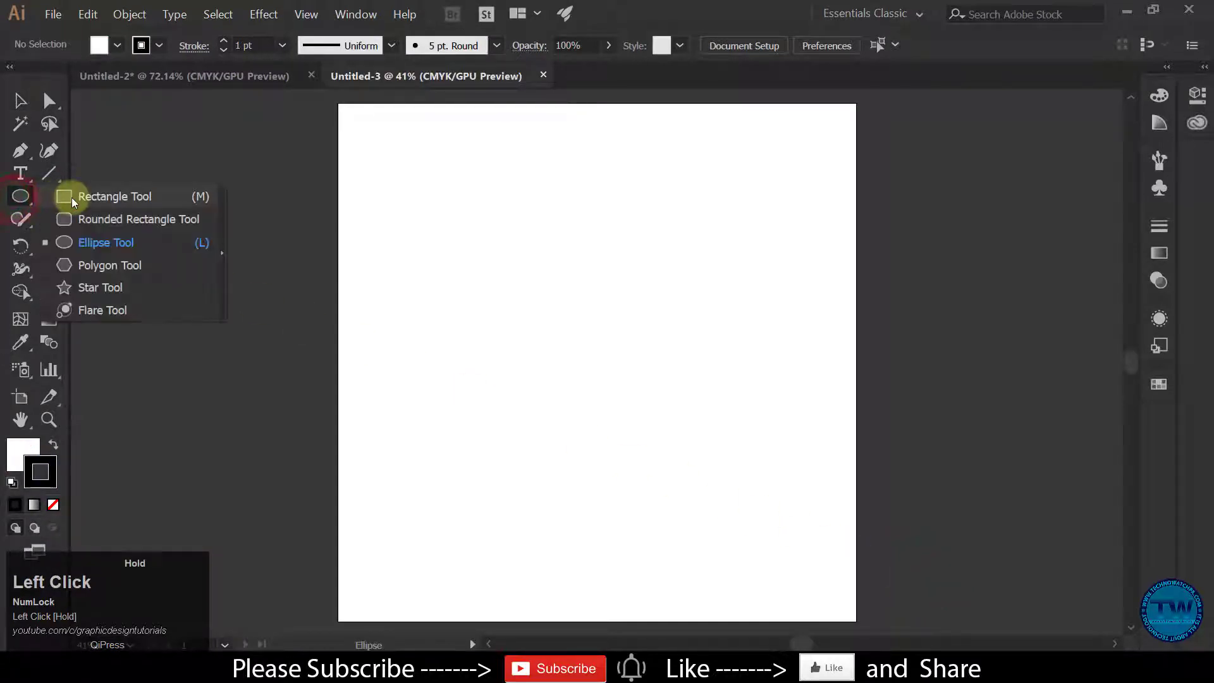
pyautogui.click(114, 196)
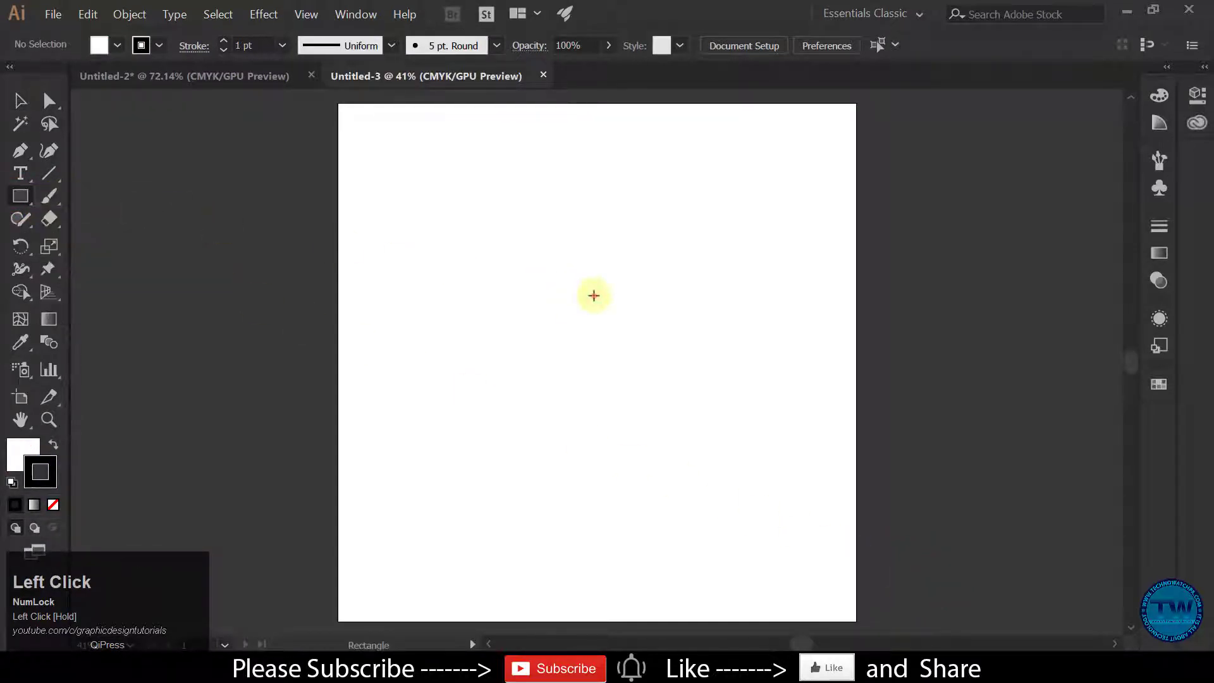
pyautogui.click(593, 295)
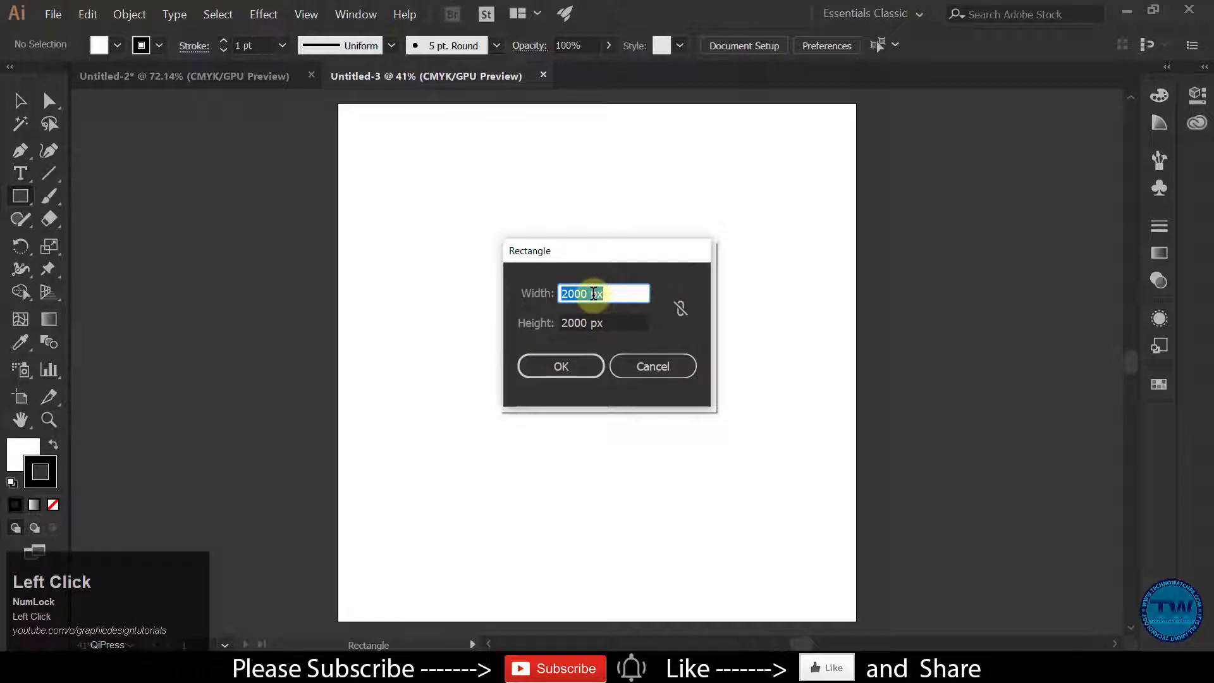
pyautogui.click(559, 365)
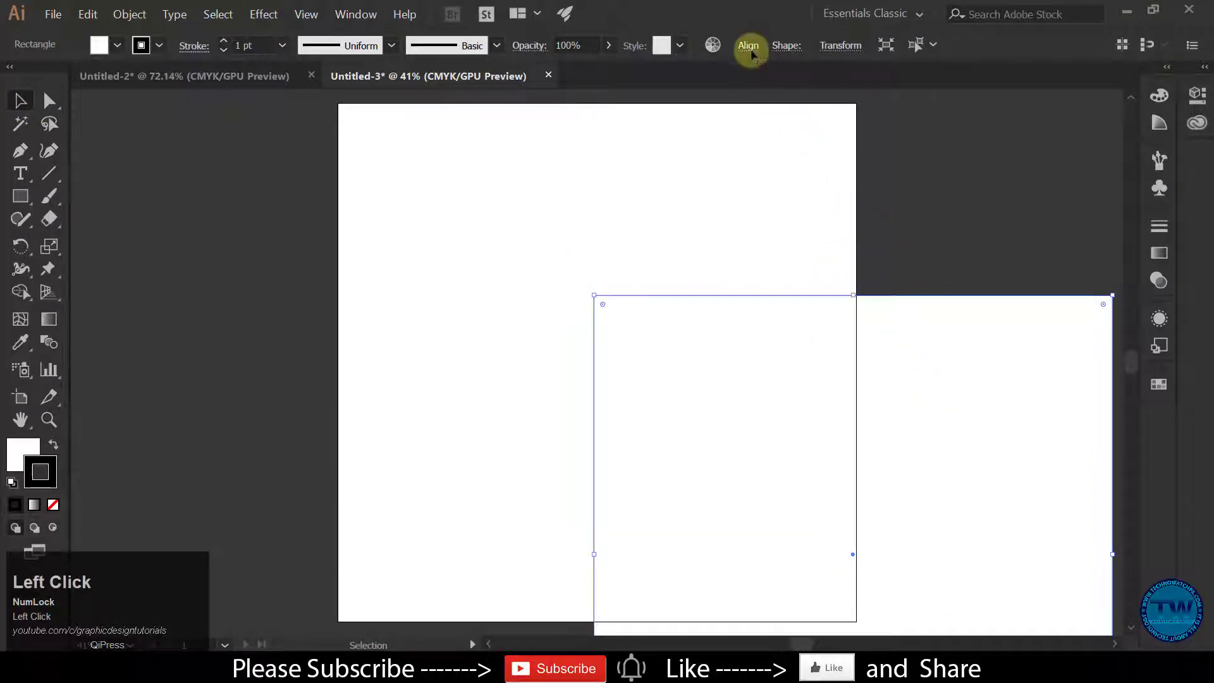
# Step: Align the rectangle to the artboard, centring it horizontally and vertically
pyautogui.click(747, 45)
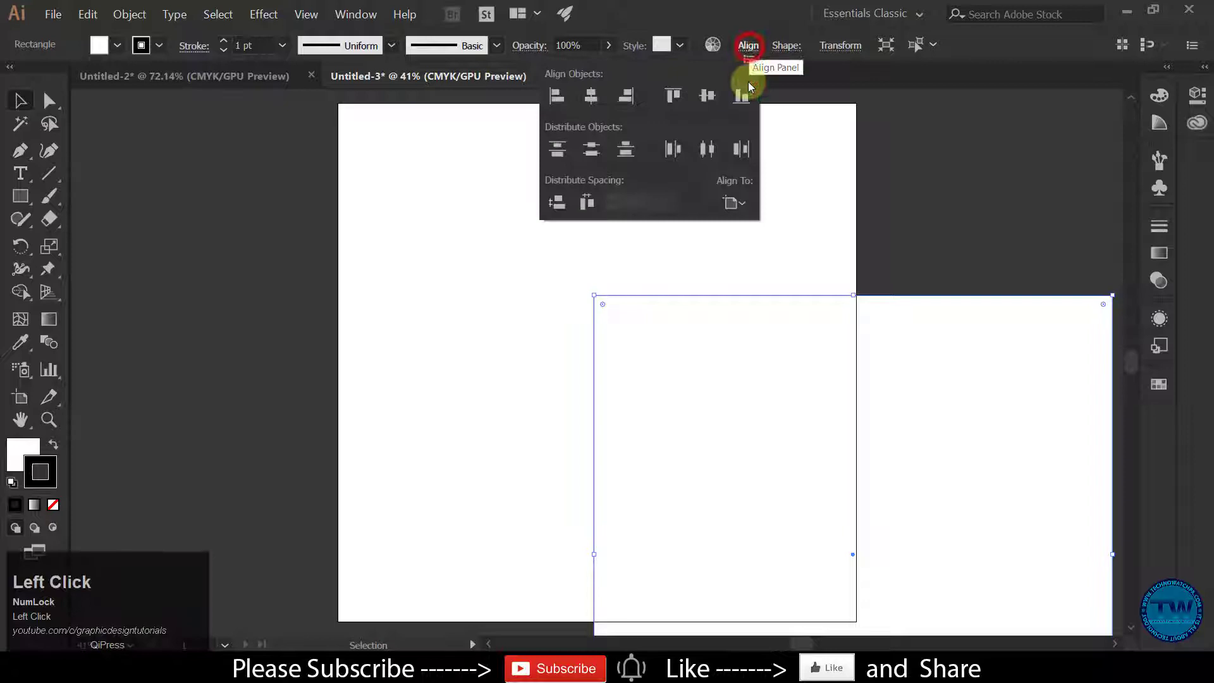
pyautogui.click(733, 202)
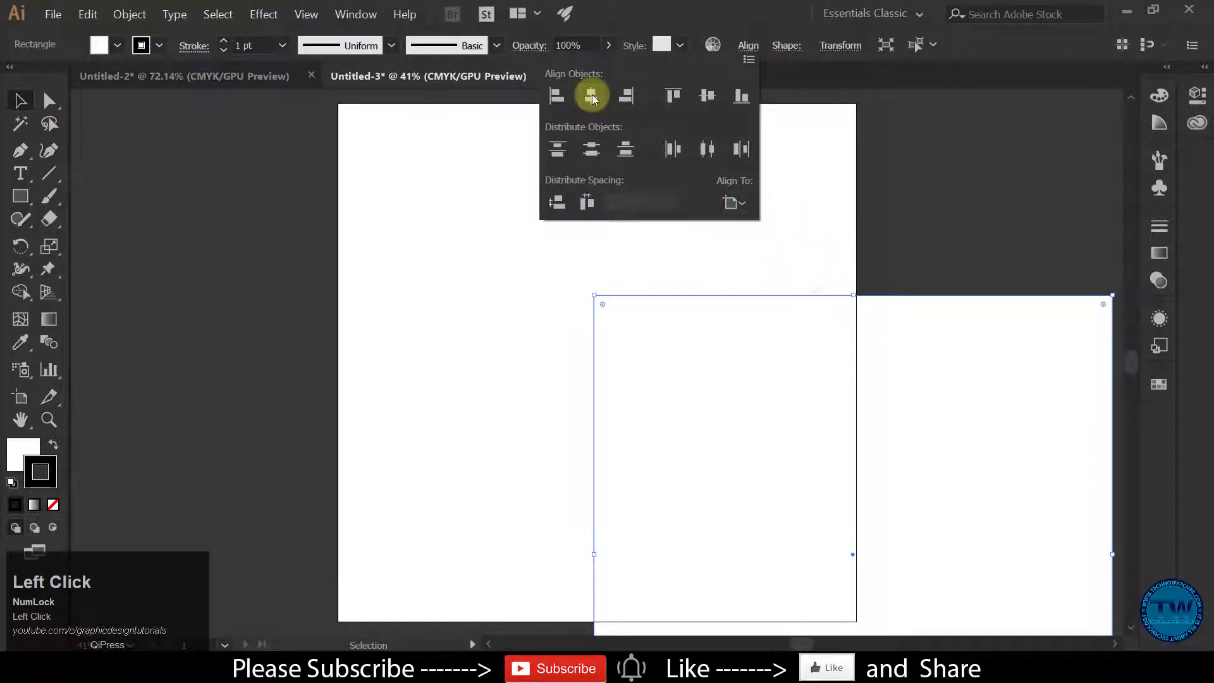
pyautogui.click(704, 96)
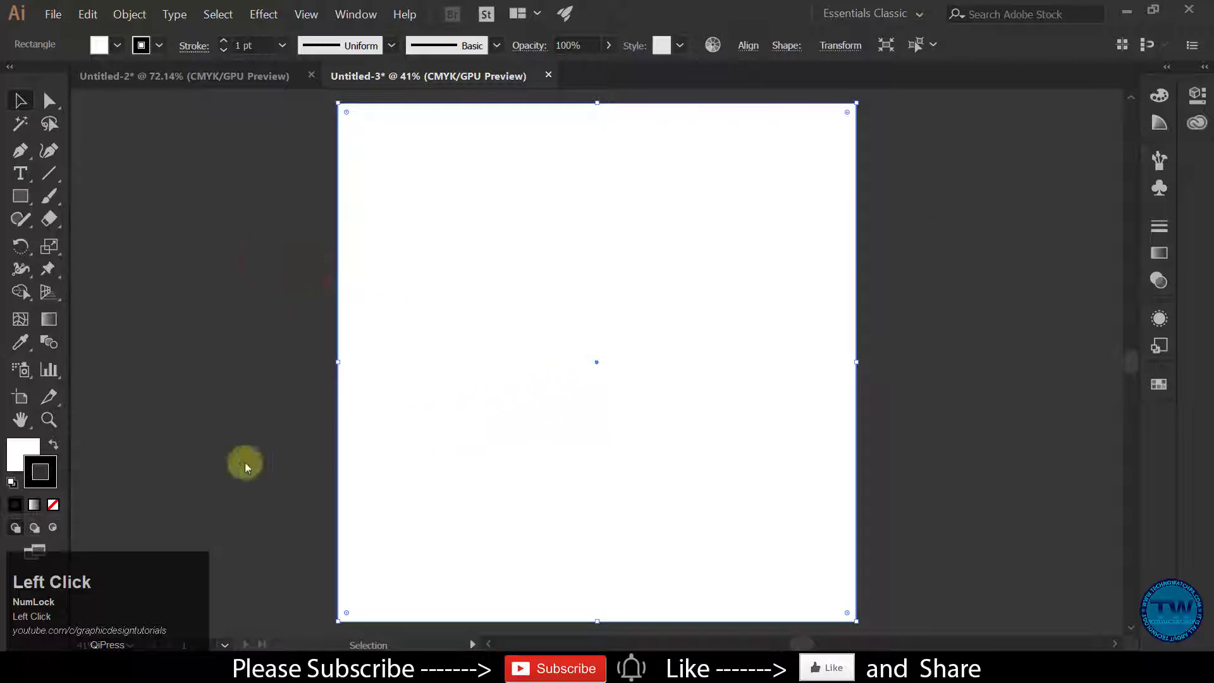
# Step: Give the rectangle a black fill with no stroke and lock the selection
pyautogui.click(52, 504)
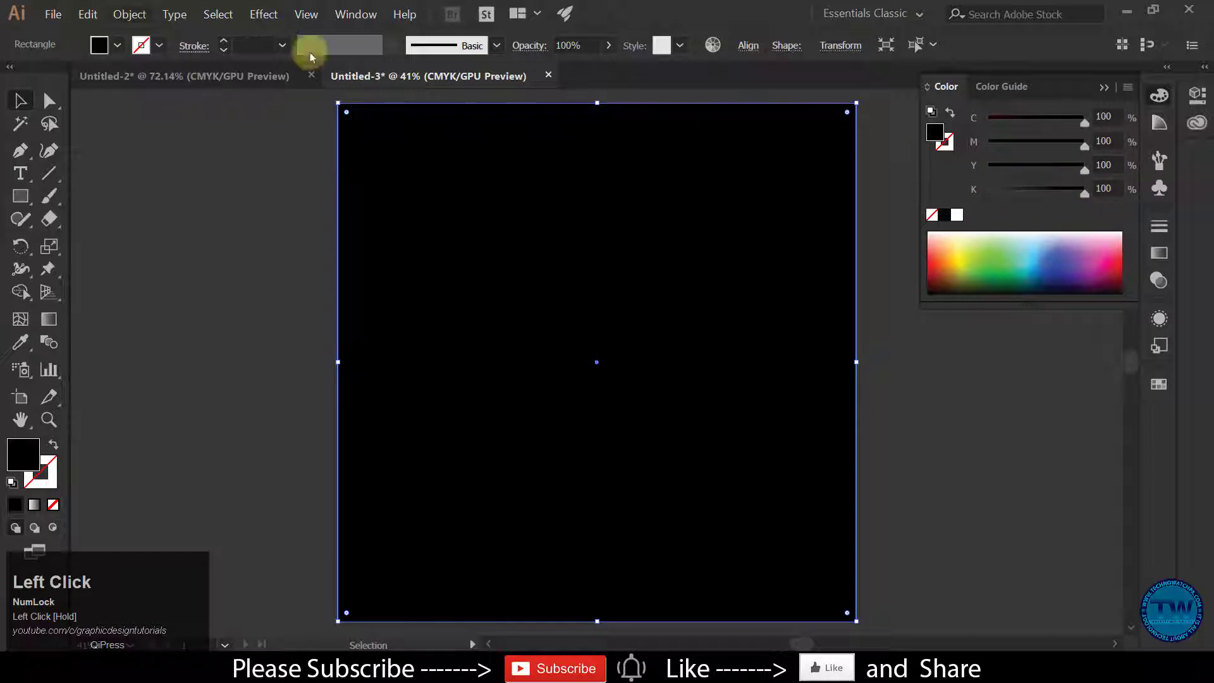
pyautogui.click(87, 14)
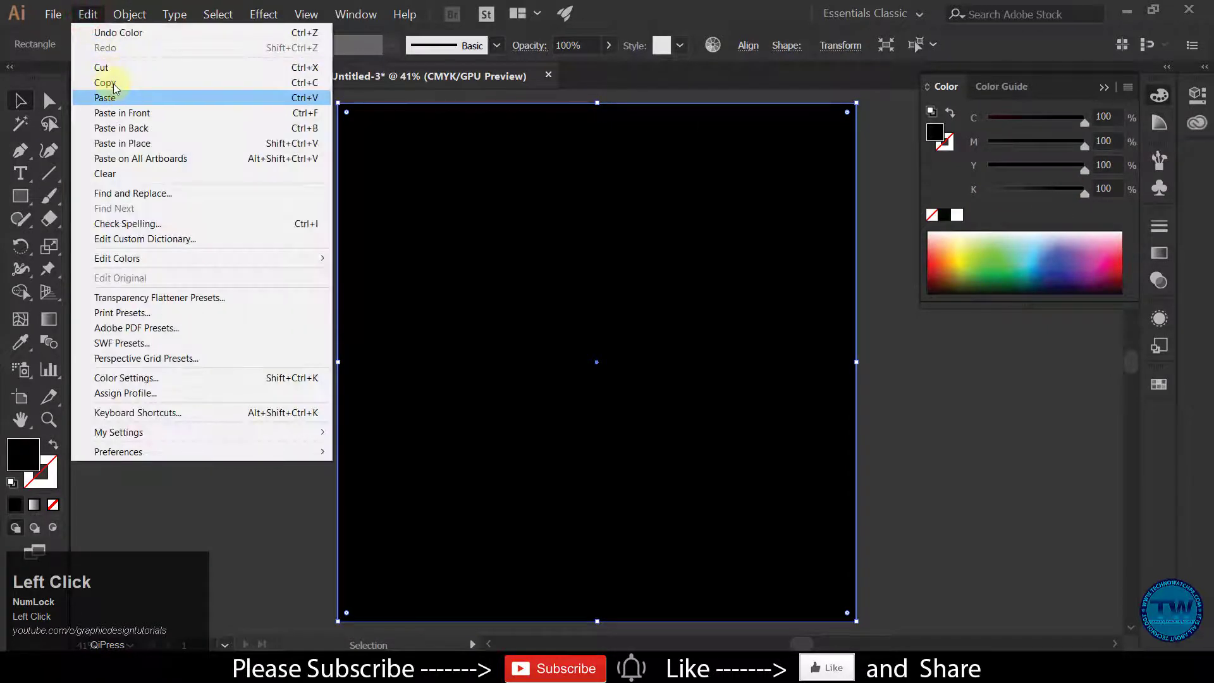
pyautogui.click(129, 14)
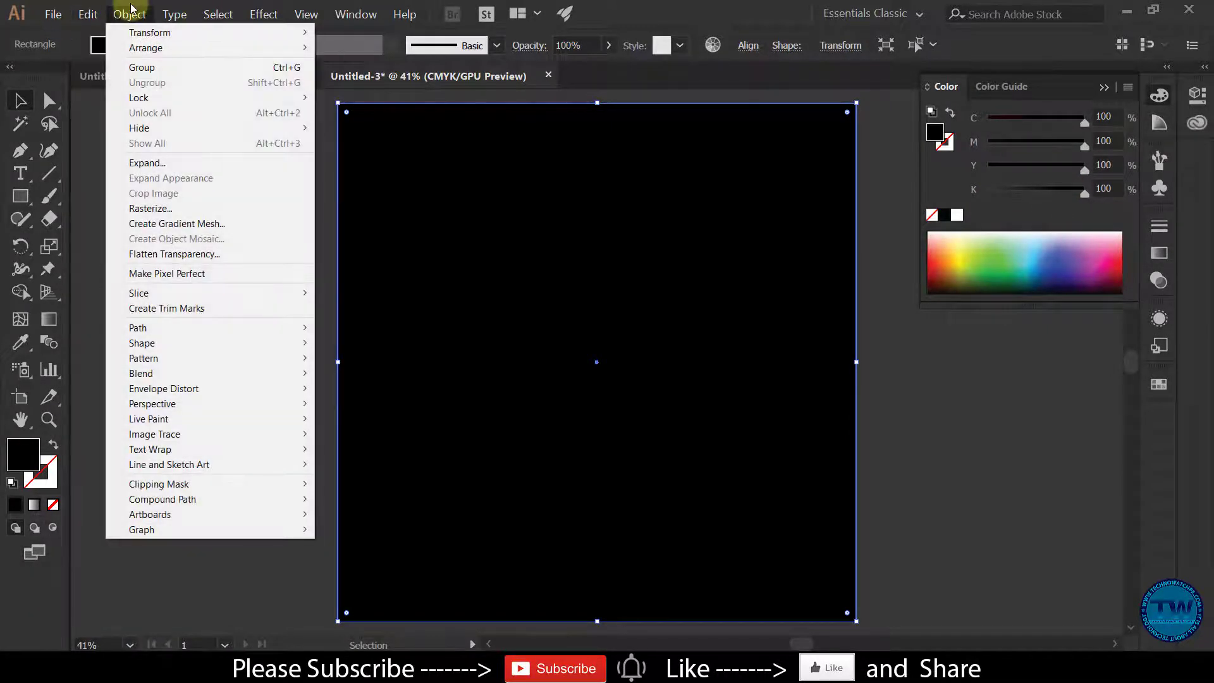
pyautogui.moveTo(138, 97)
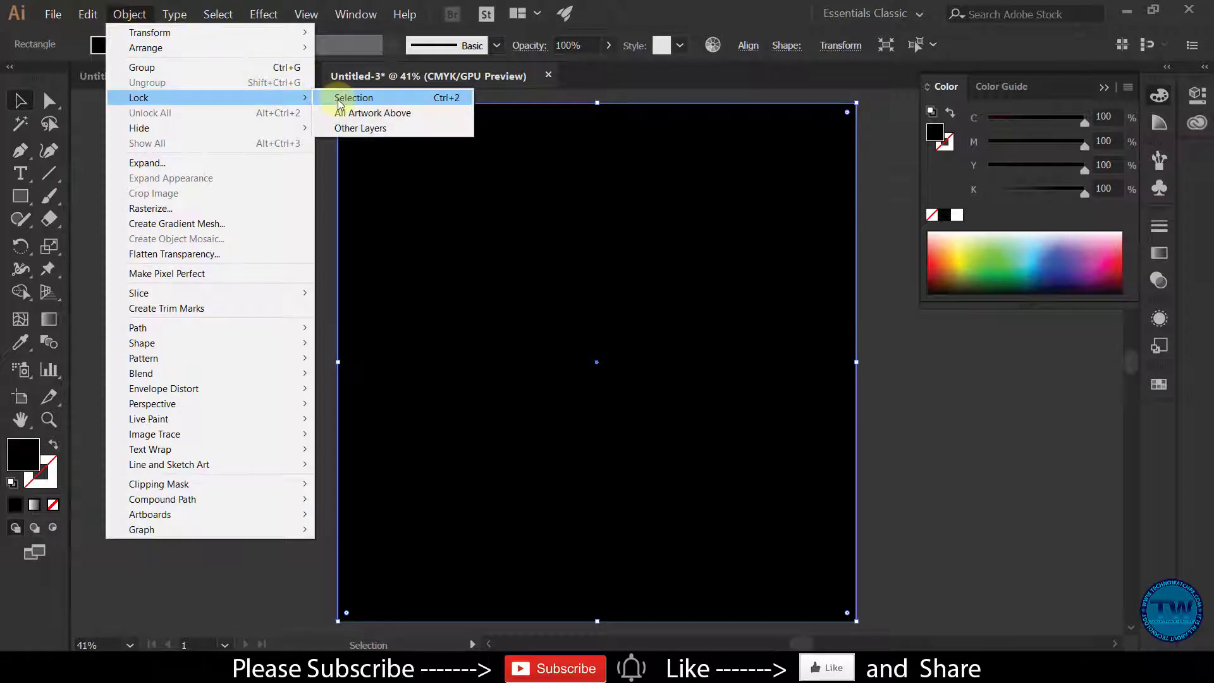
pyautogui.click(353, 97)
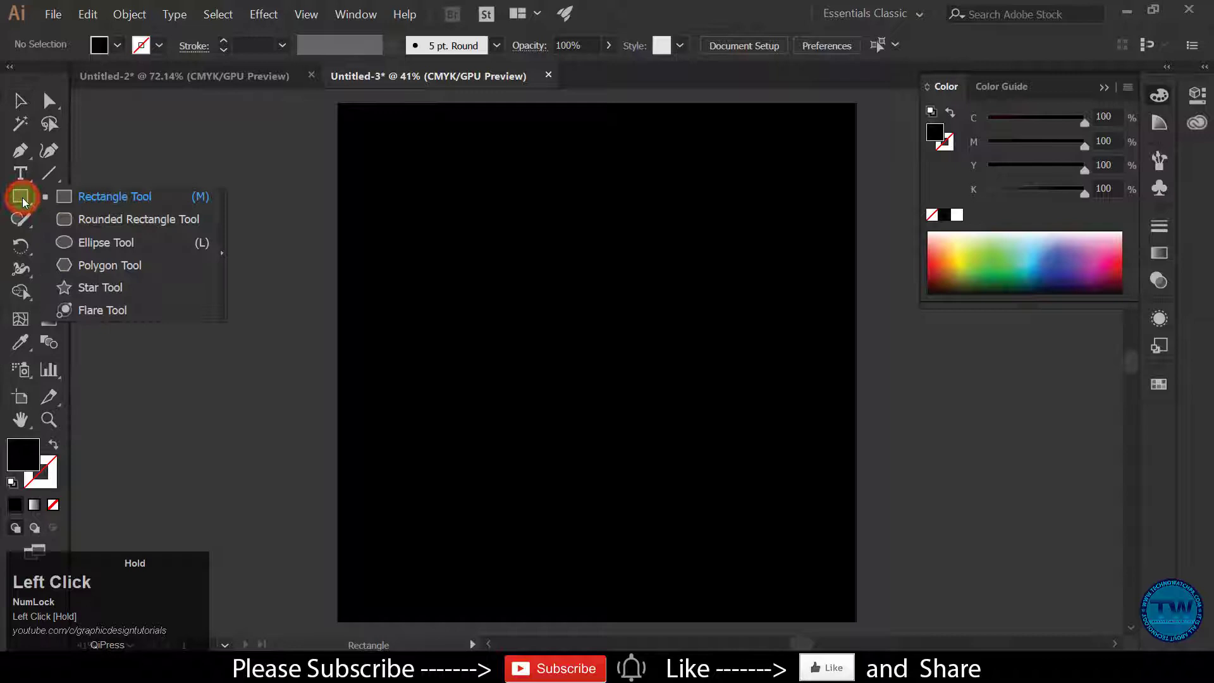
# Step: Draw a centred circle with the Ellipse Tool and remove its fill
pyautogui.click(104, 242)
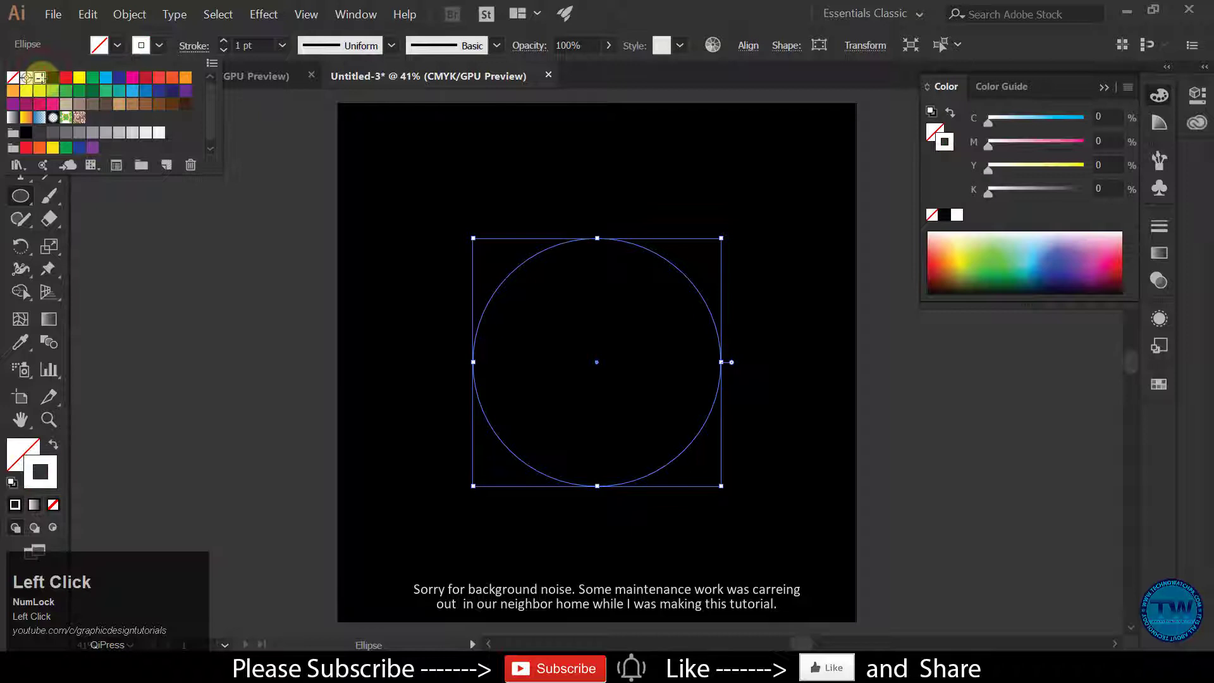
pyautogui.click(183, 75)
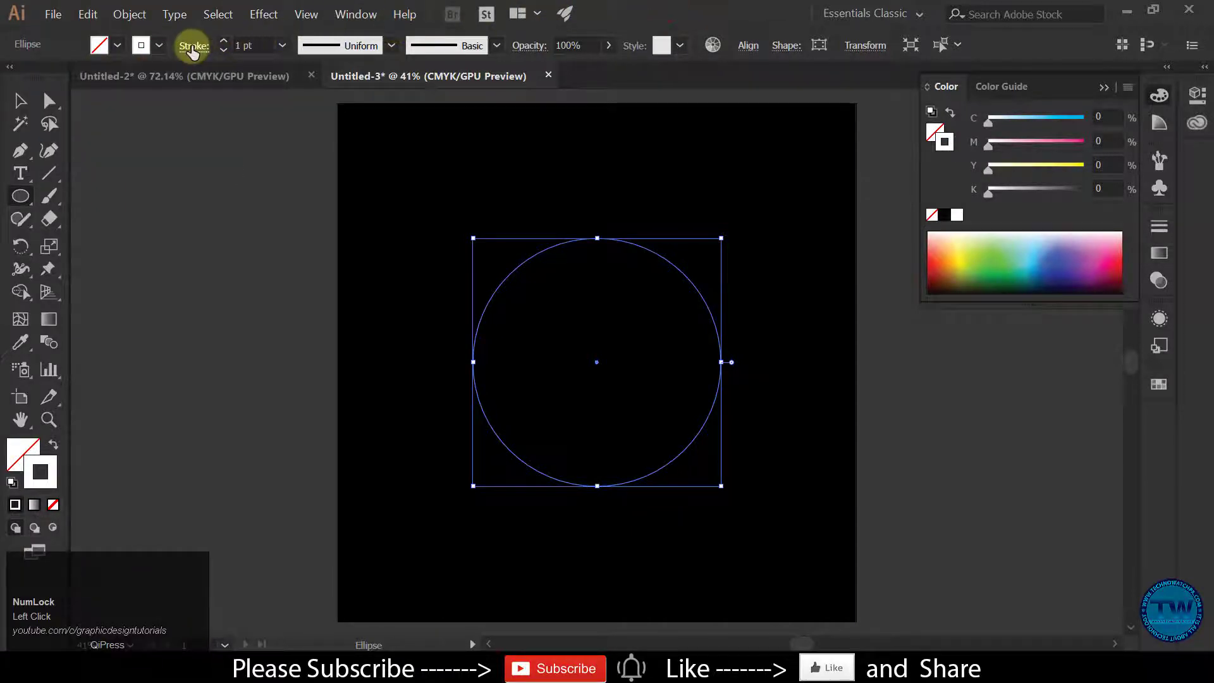
# Step: Make the circle's stroke dotted with round caps, dashes and a tapered width profile
pyautogui.click(192, 44)
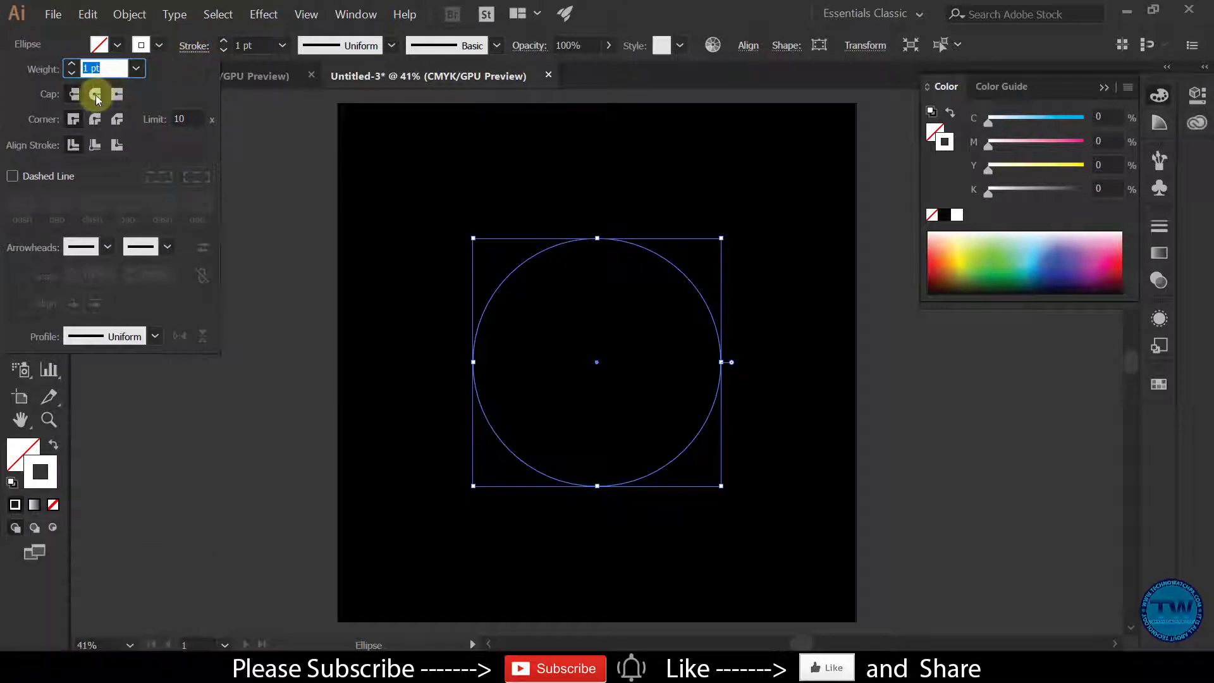
pyautogui.click(95, 93)
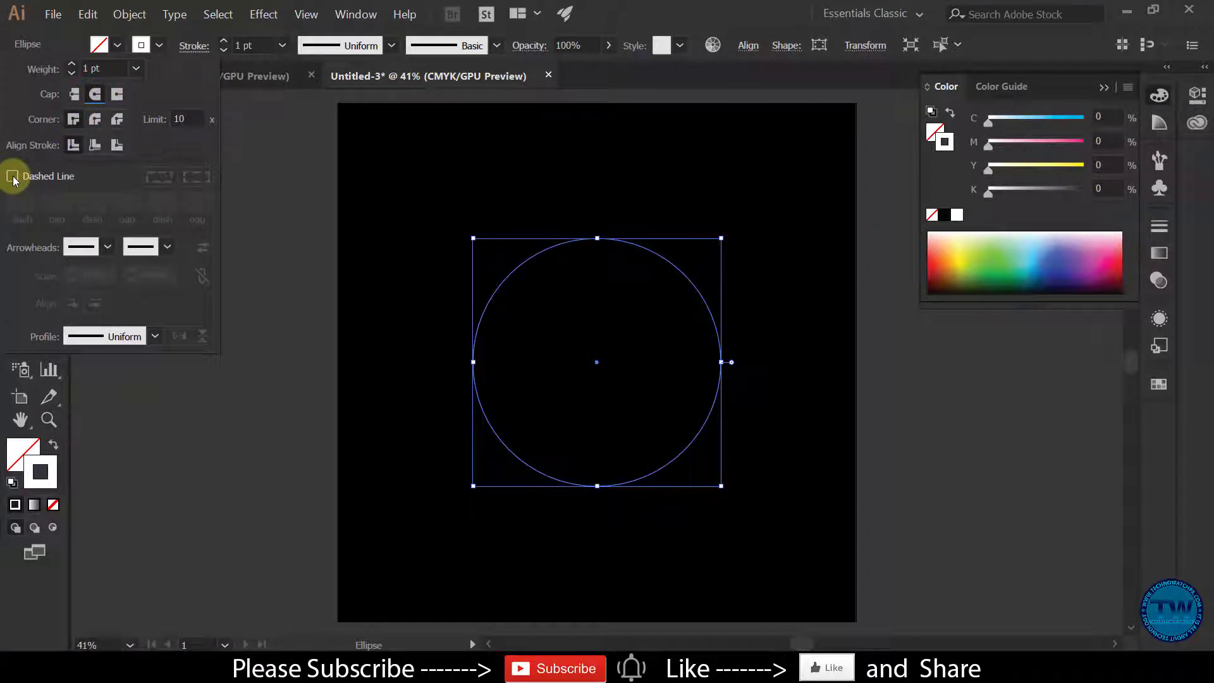
pyautogui.click(11, 176)
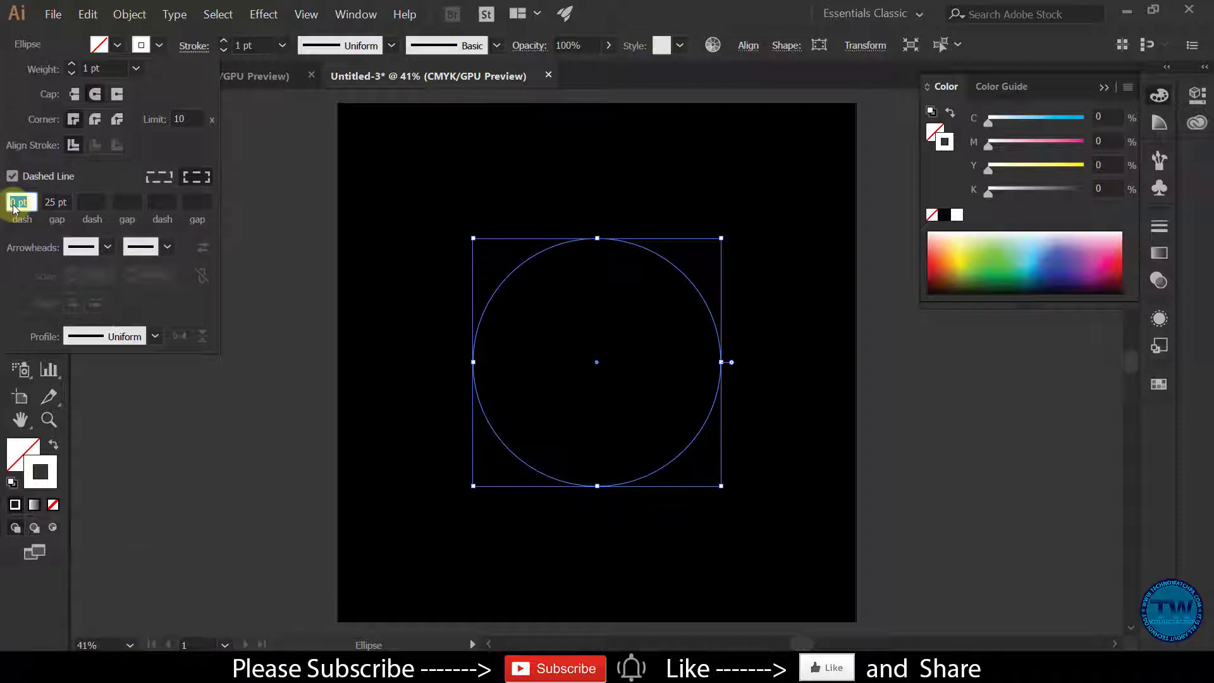
pyautogui.click(55, 203)
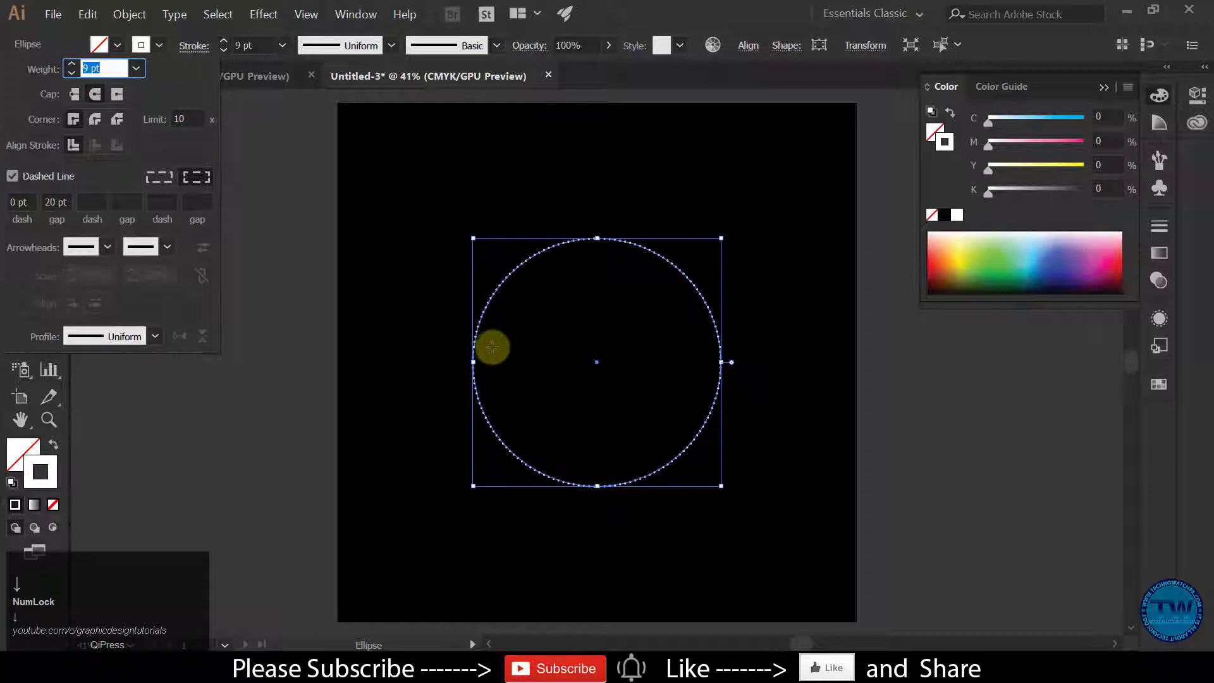
pyautogui.click(155, 335)
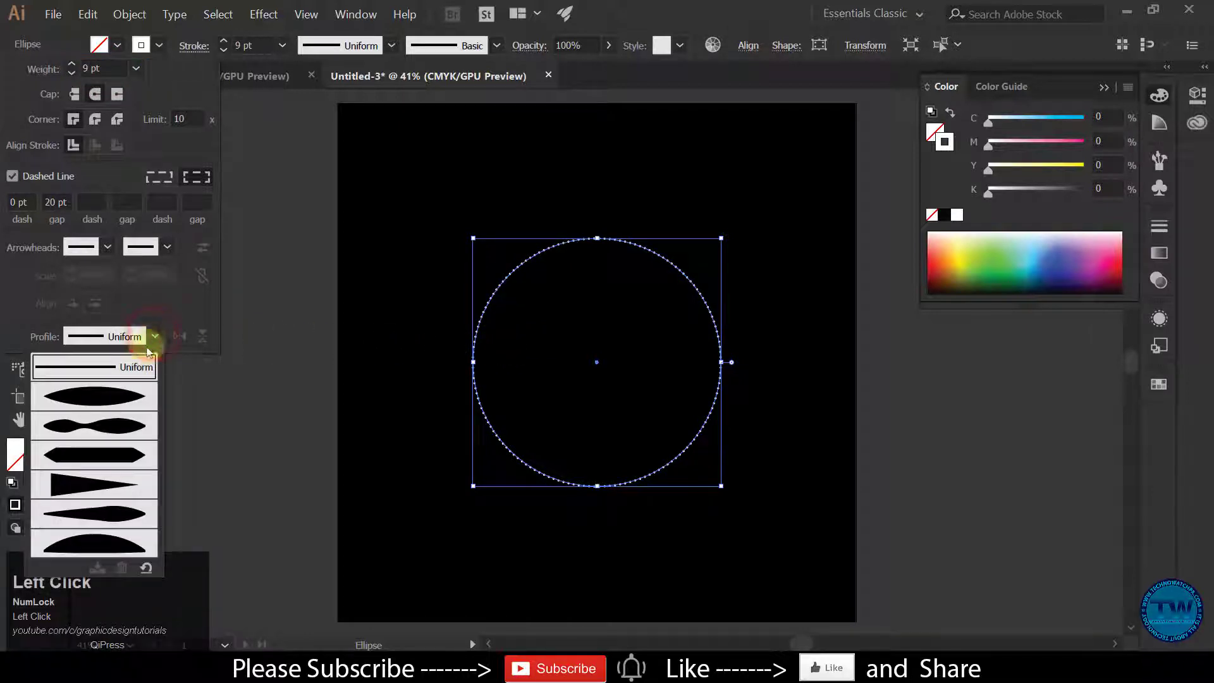
pyautogui.moveTo(93, 493)
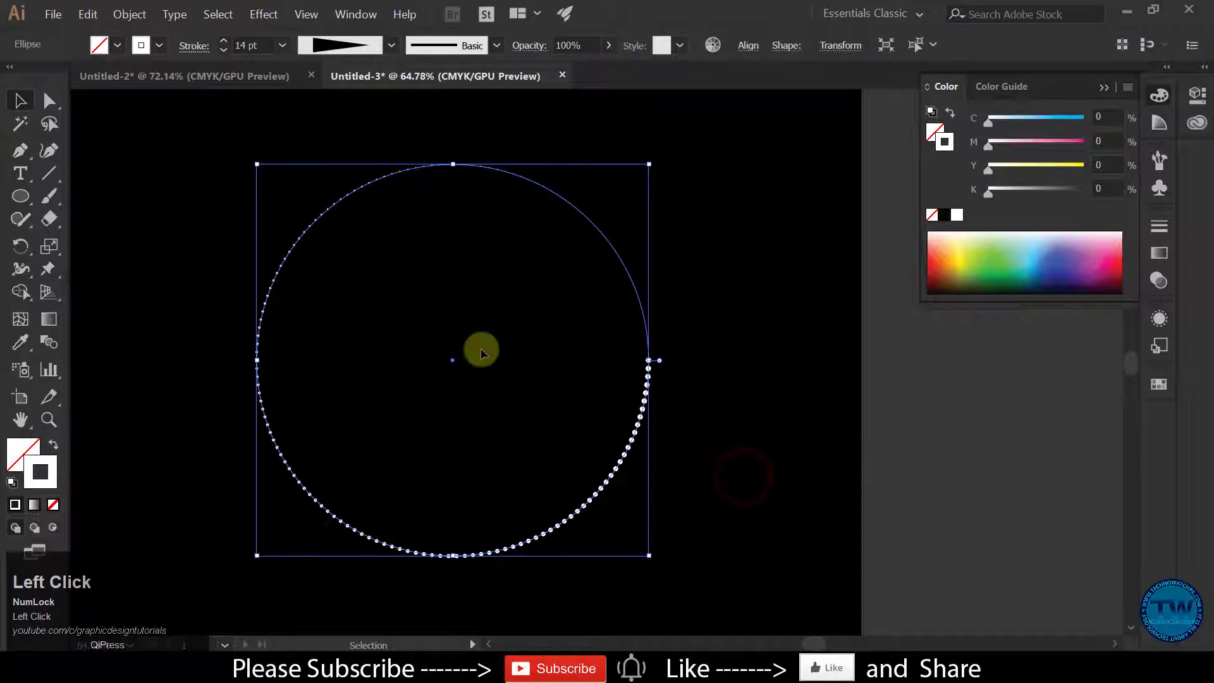
# Step: Apply a Transform effect with 96% scale, 59° rotation and 18 copies
pyautogui.click(263, 14)
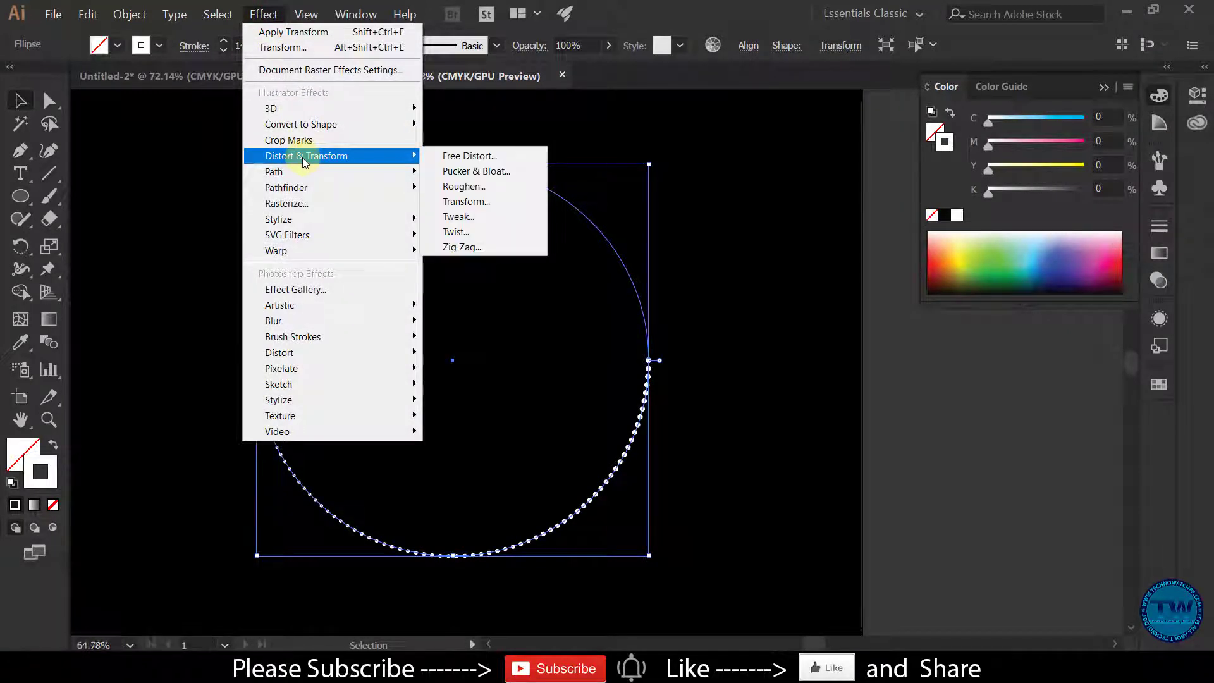
pyautogui.click(466, 201)
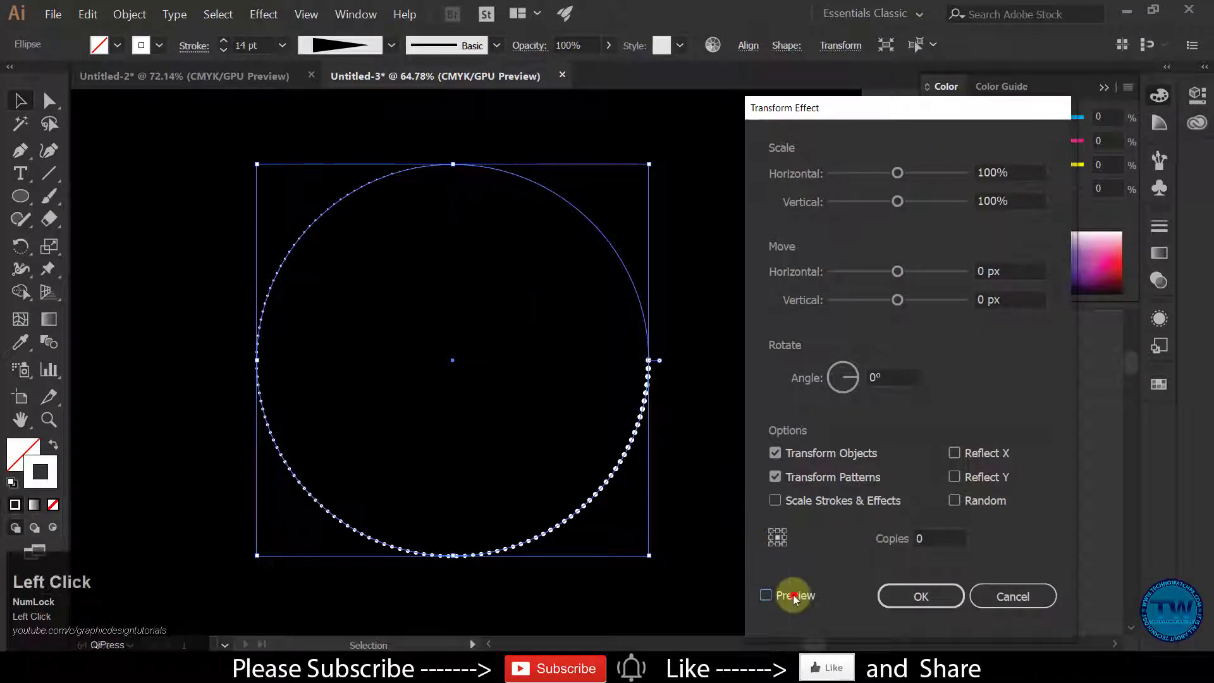
pyautogui.click(765, 594)
pyautogui.write('9')
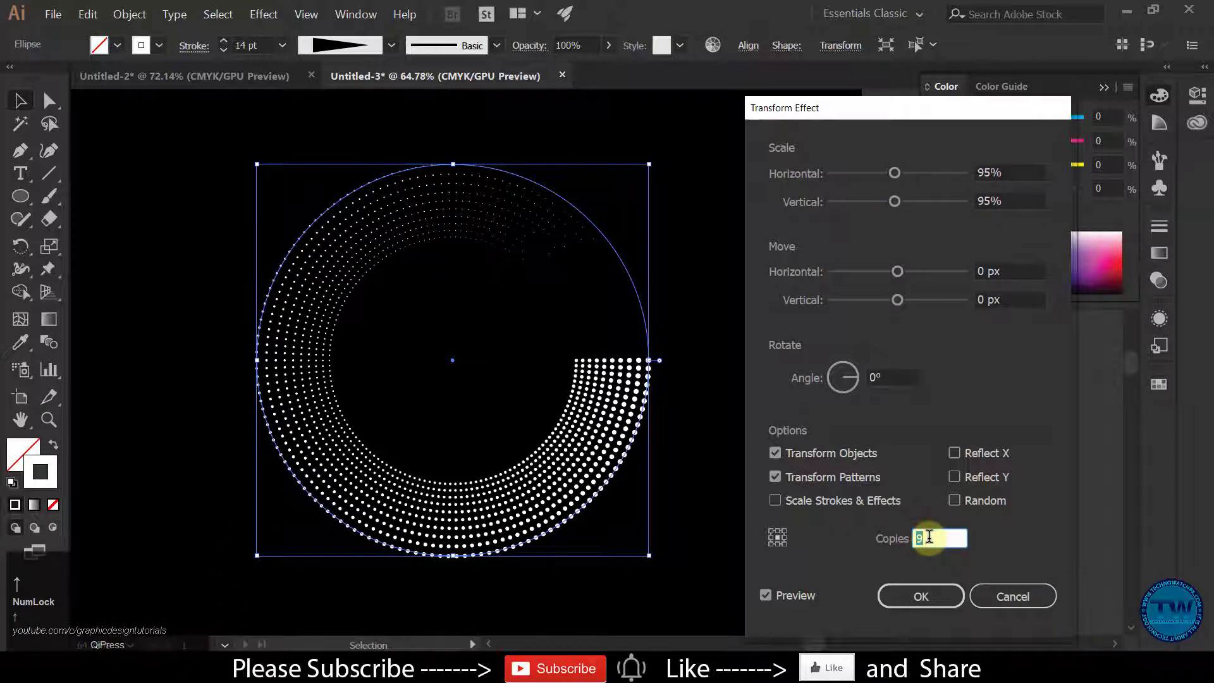
pyautogui.write('13')
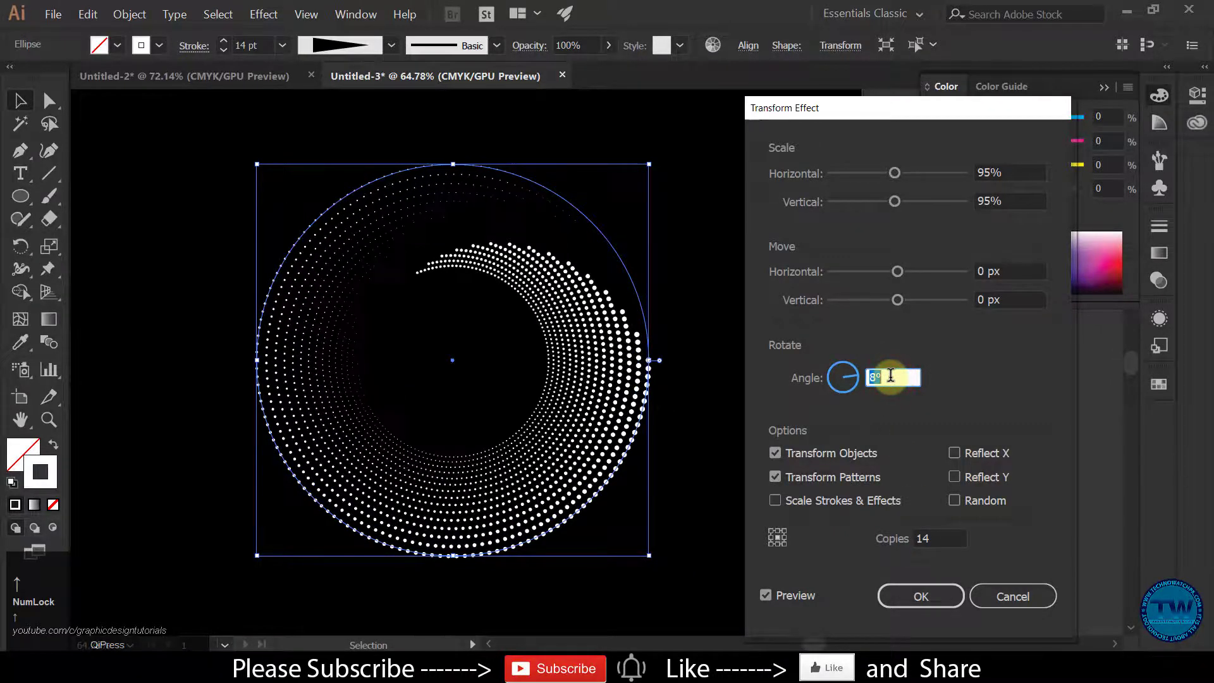
pyautogui.write('18')
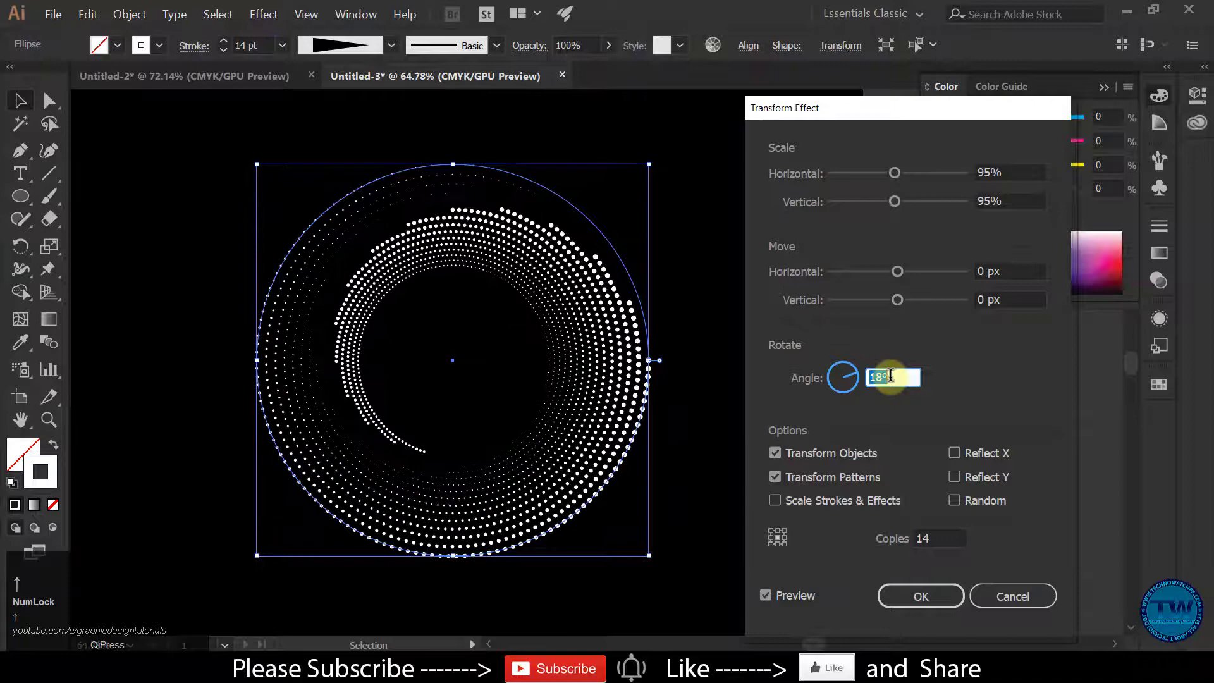
pyautogui.write('53°')
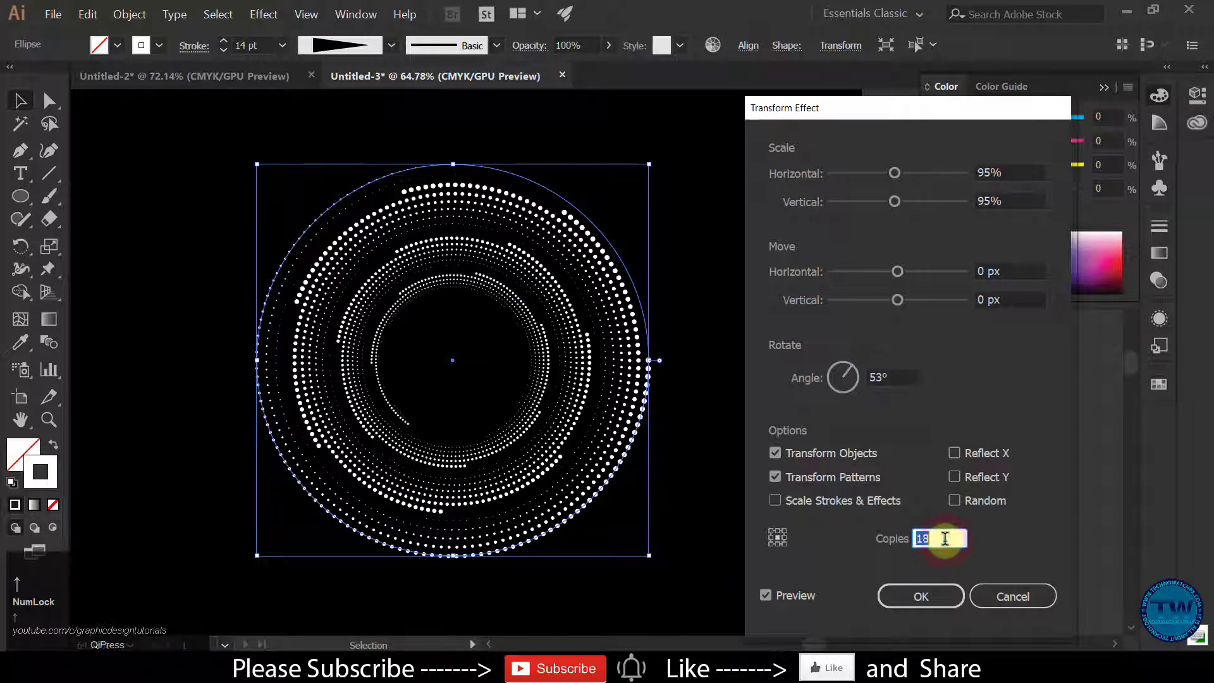
pyautogui.click(1010, 172)
pyautogui.write('96')
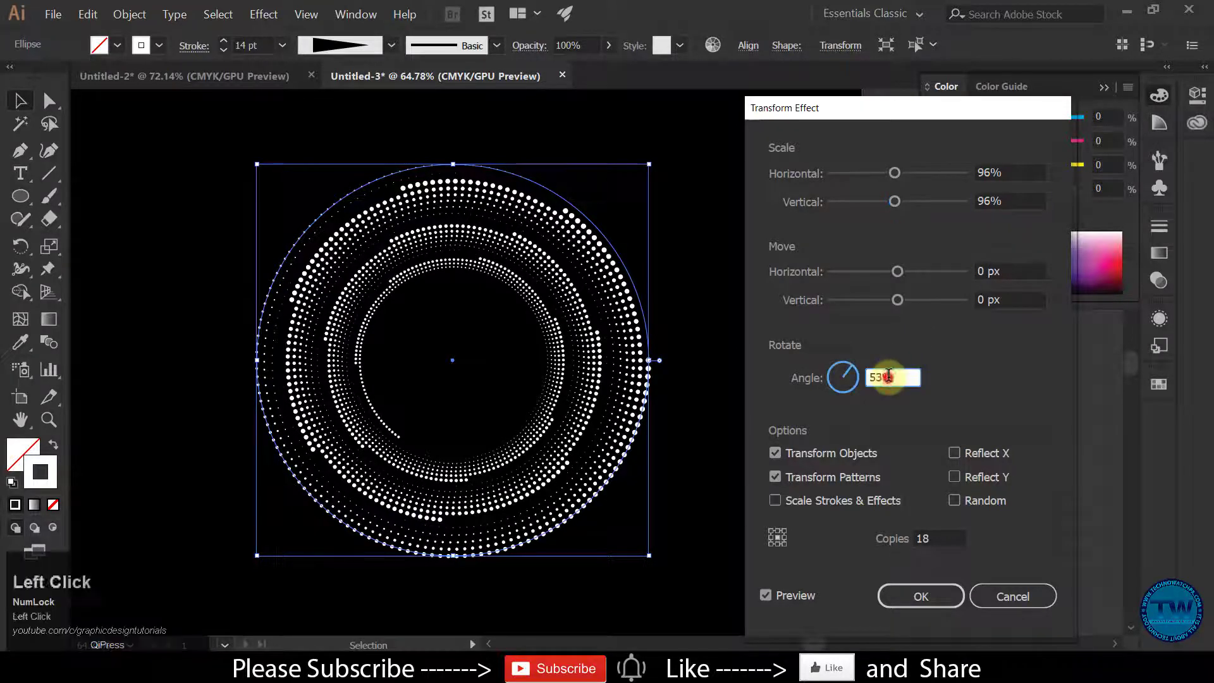
pyautogui.write('57')
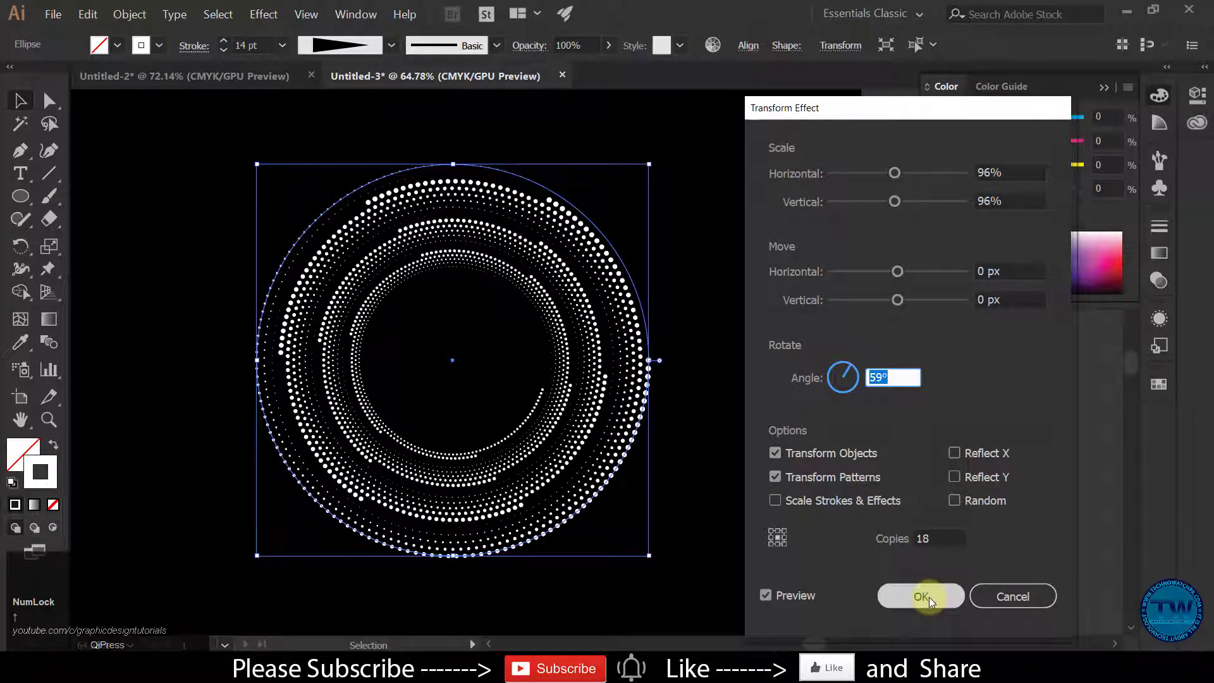
pyautogui.click(920, 597)
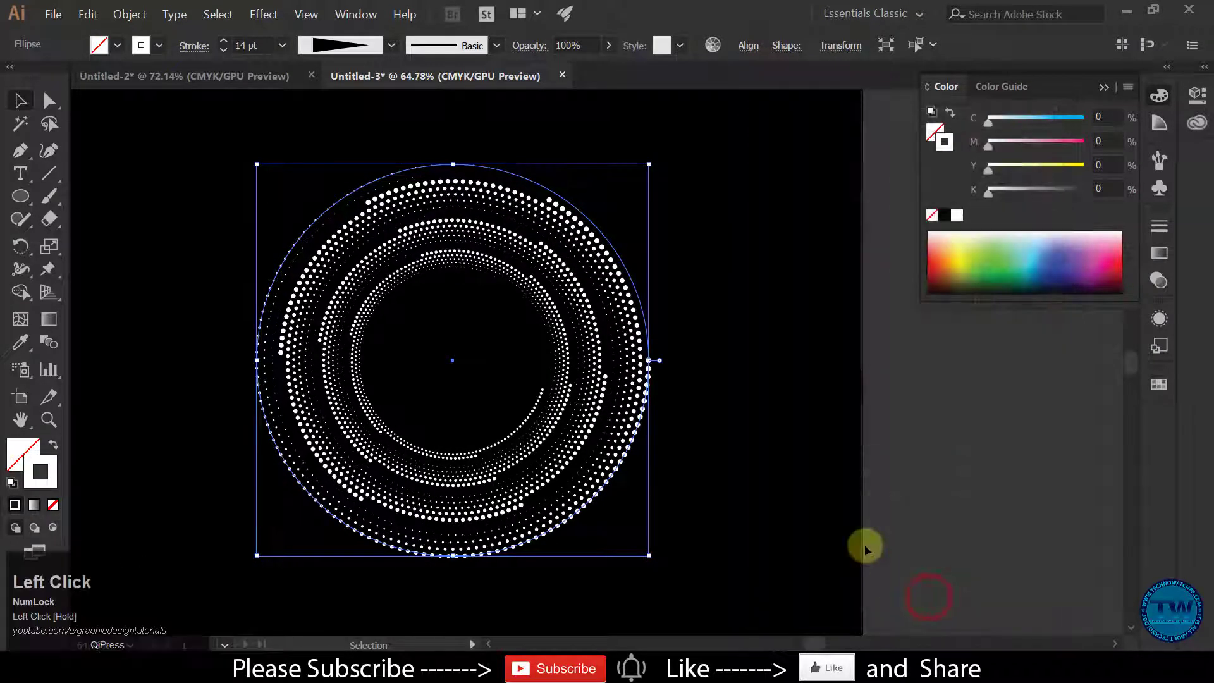
pyautogui.click(680, 215)
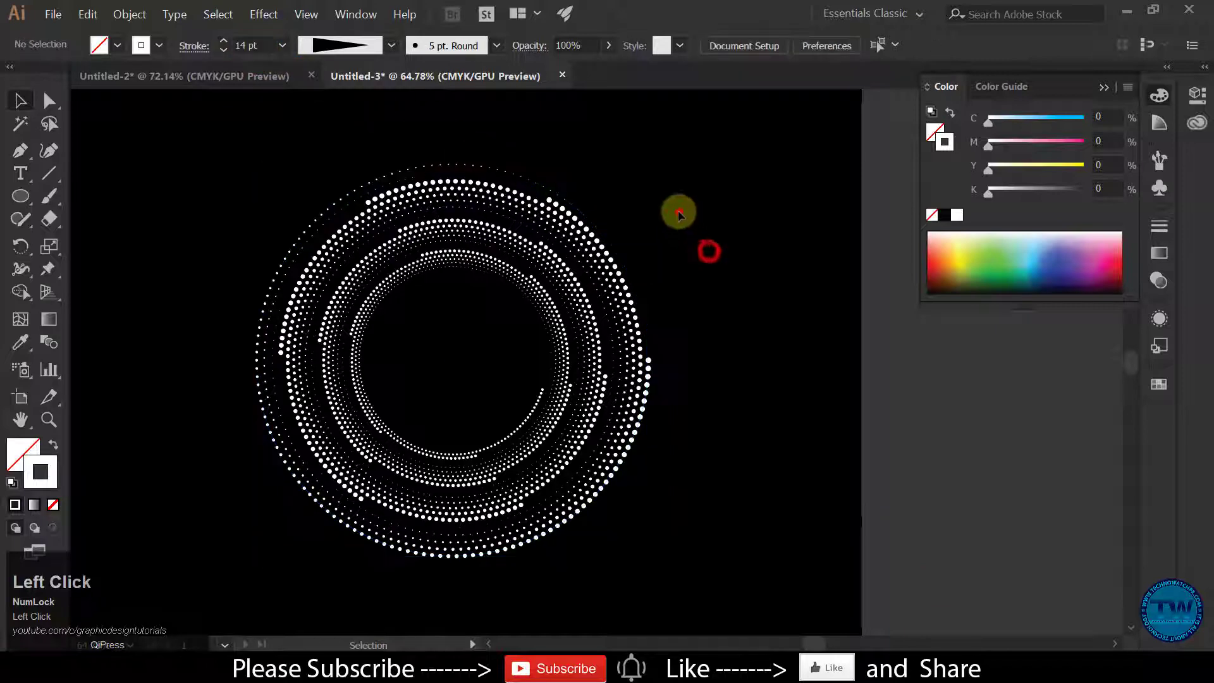
# Step: Raise the ring's stroke weight to 15 pt, testing gap and flip but keeping a 20 pt gap
pyautogui.click(449, 359)
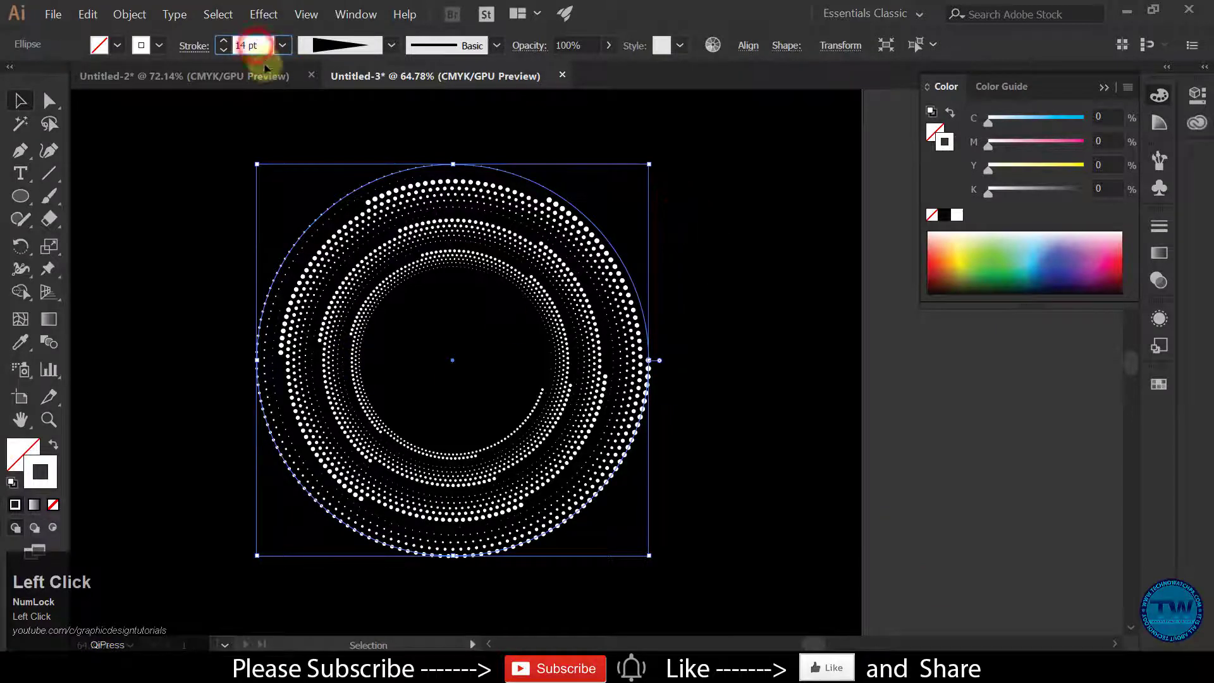
pyautogui.click(223, 41)
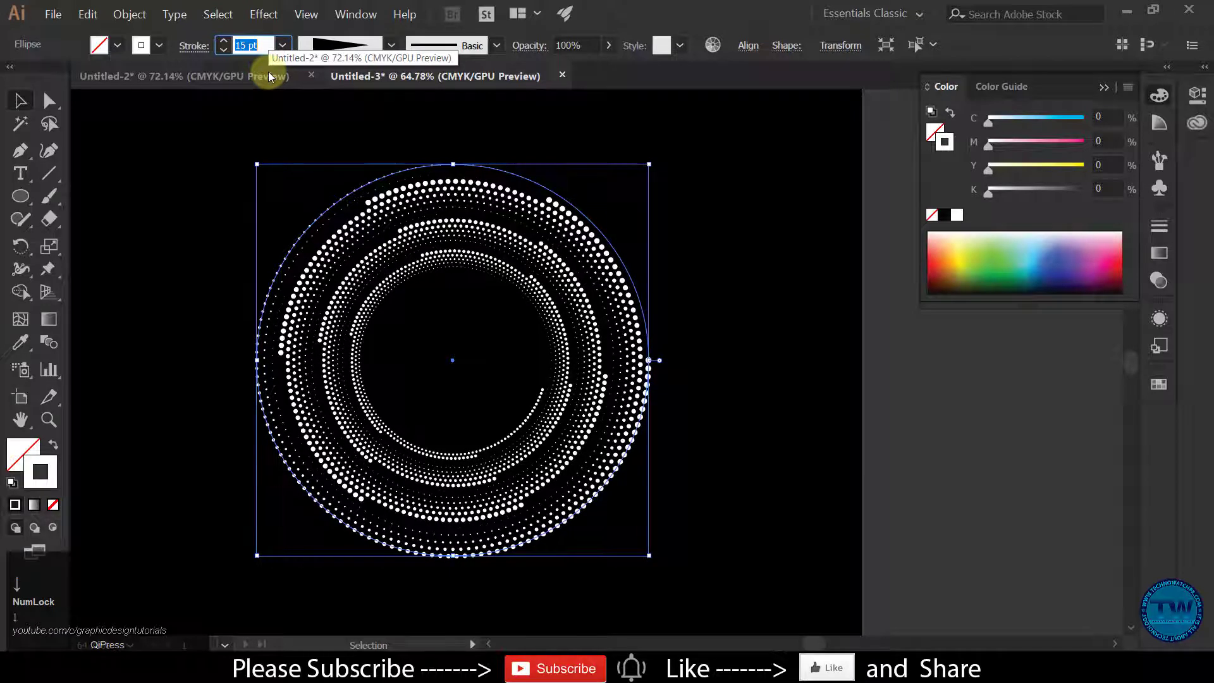
pyautogui.click(194, 45)
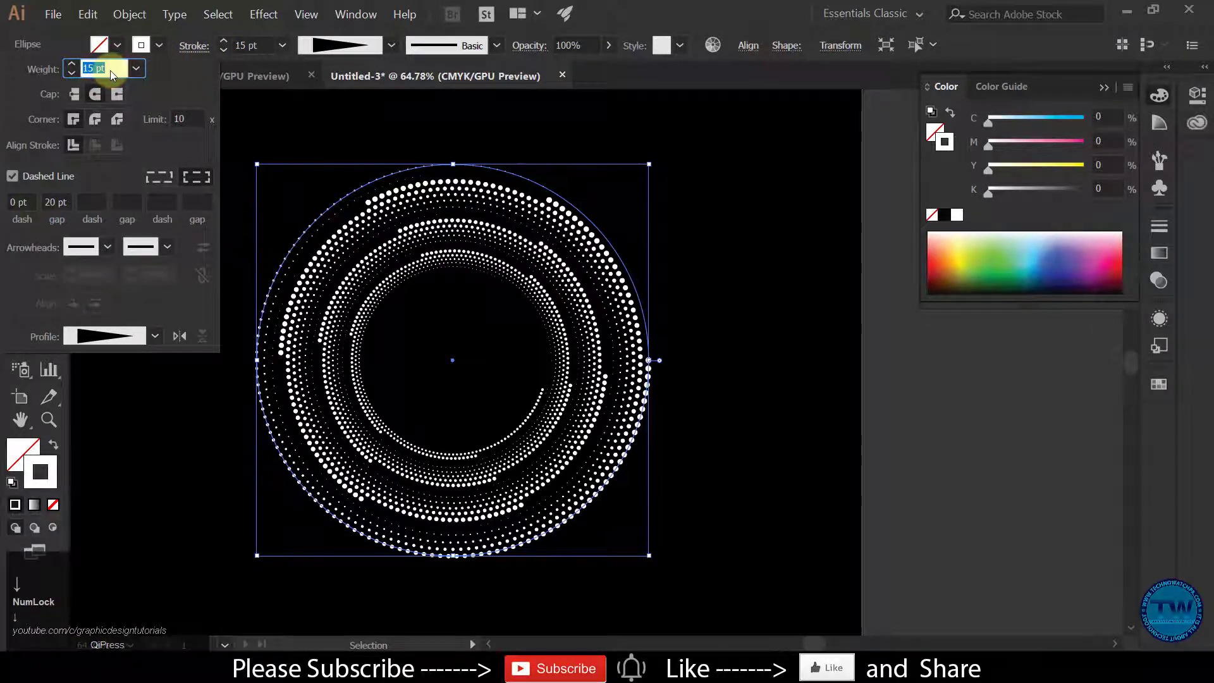
pyautogui.click(55, 202)
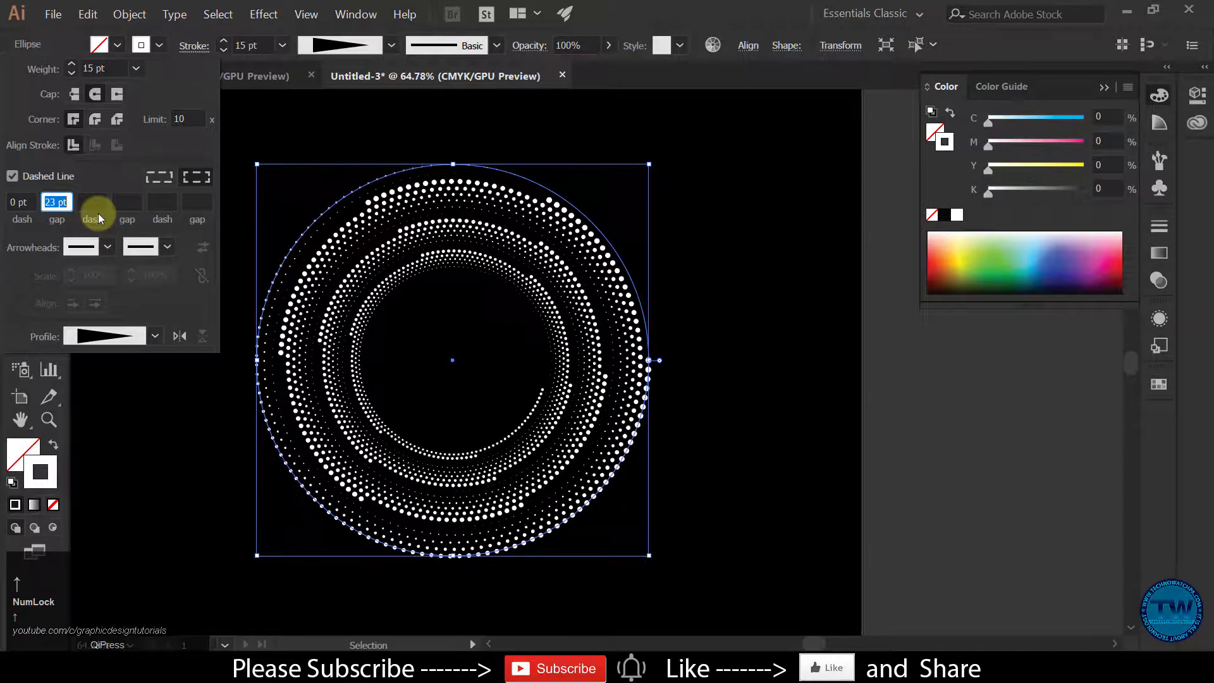
pyautogui.press('up')
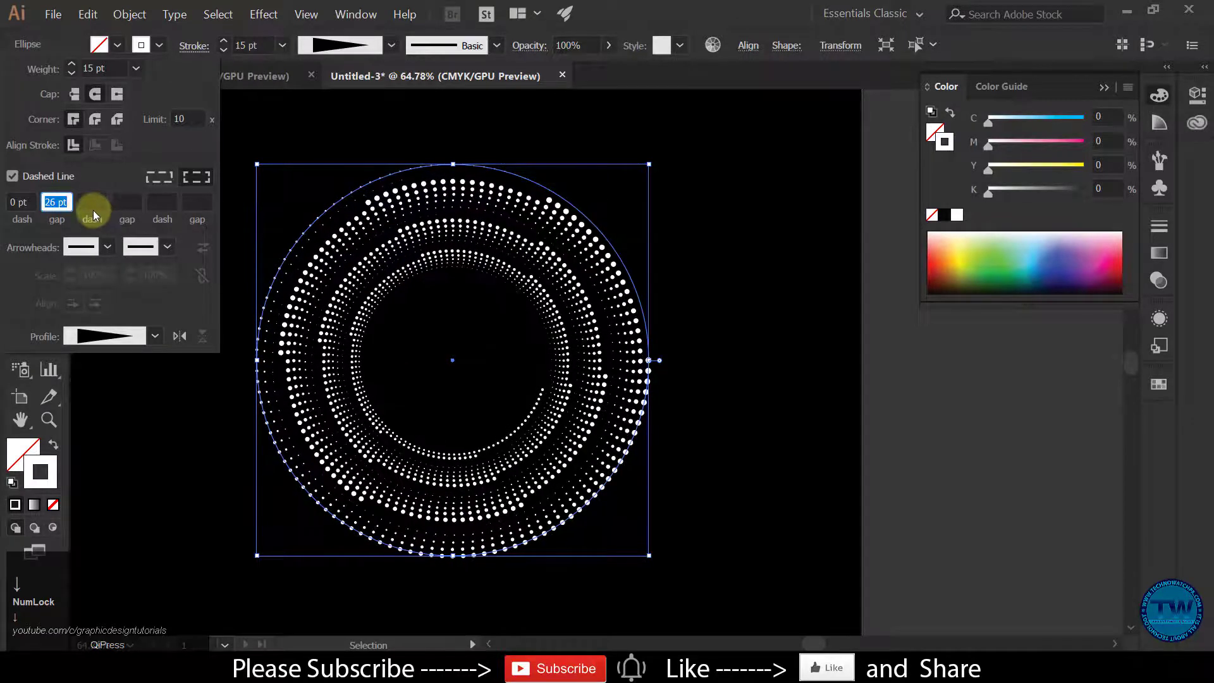
pyautogui.press('up')
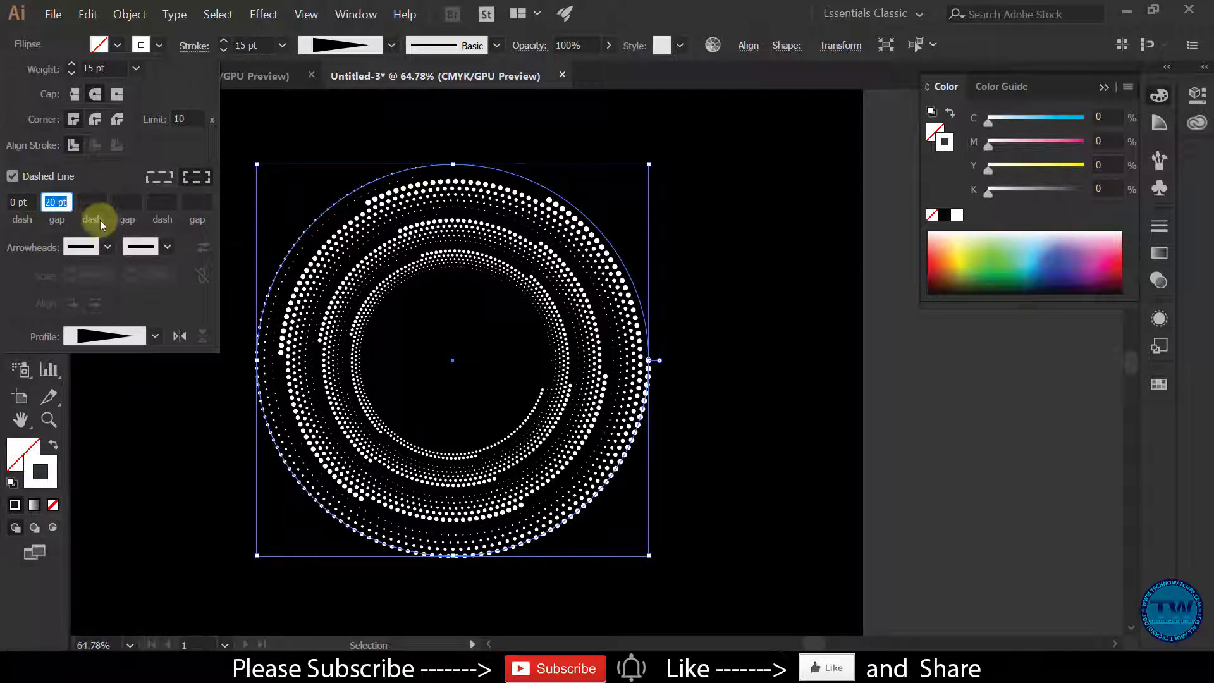
pyautogui.click(179, 336)
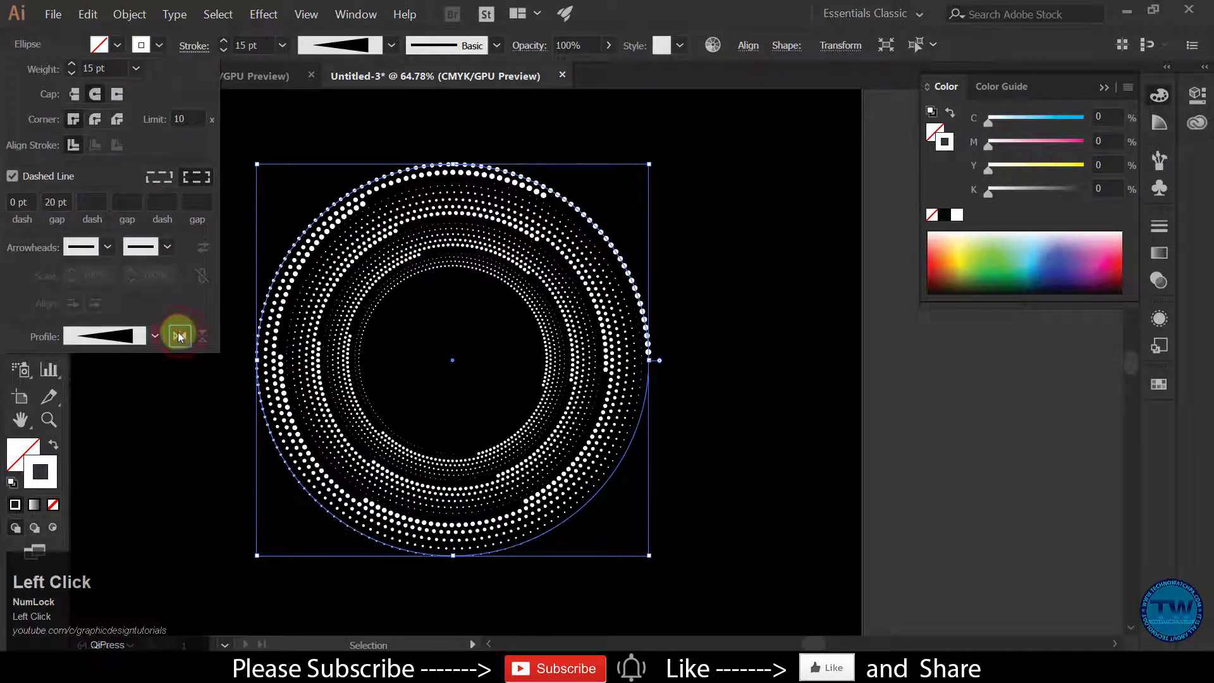
pyautogui.click(179, 334)
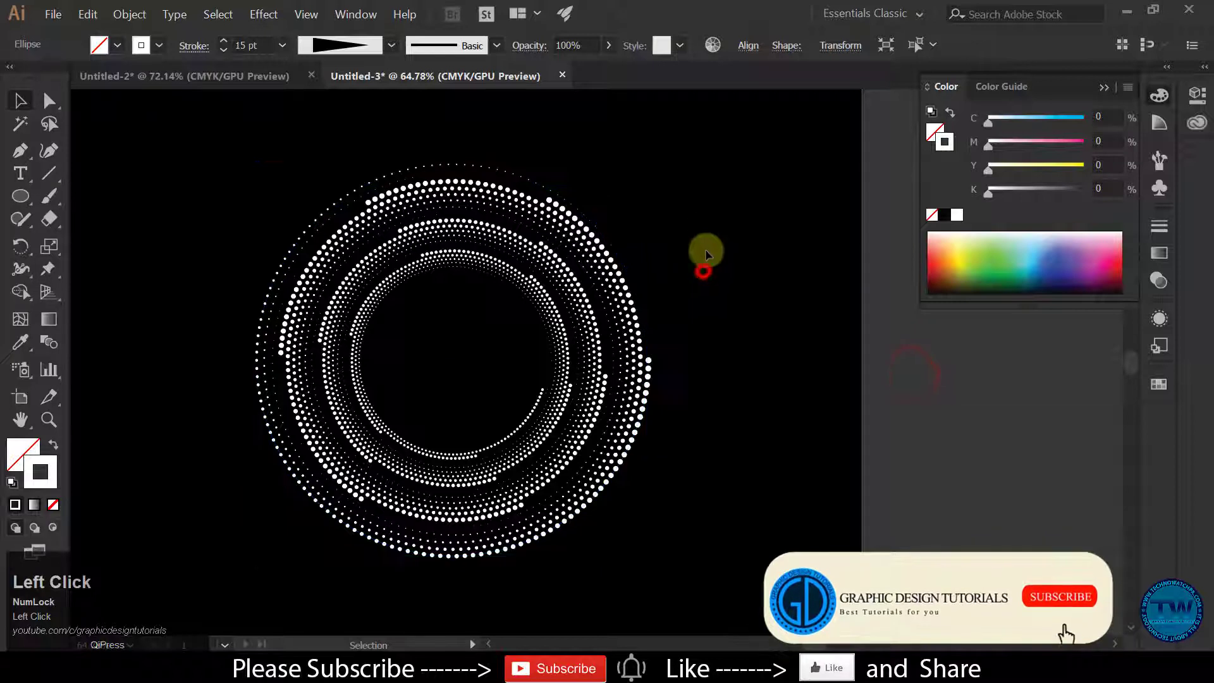
pyautogui.click(452, 359)
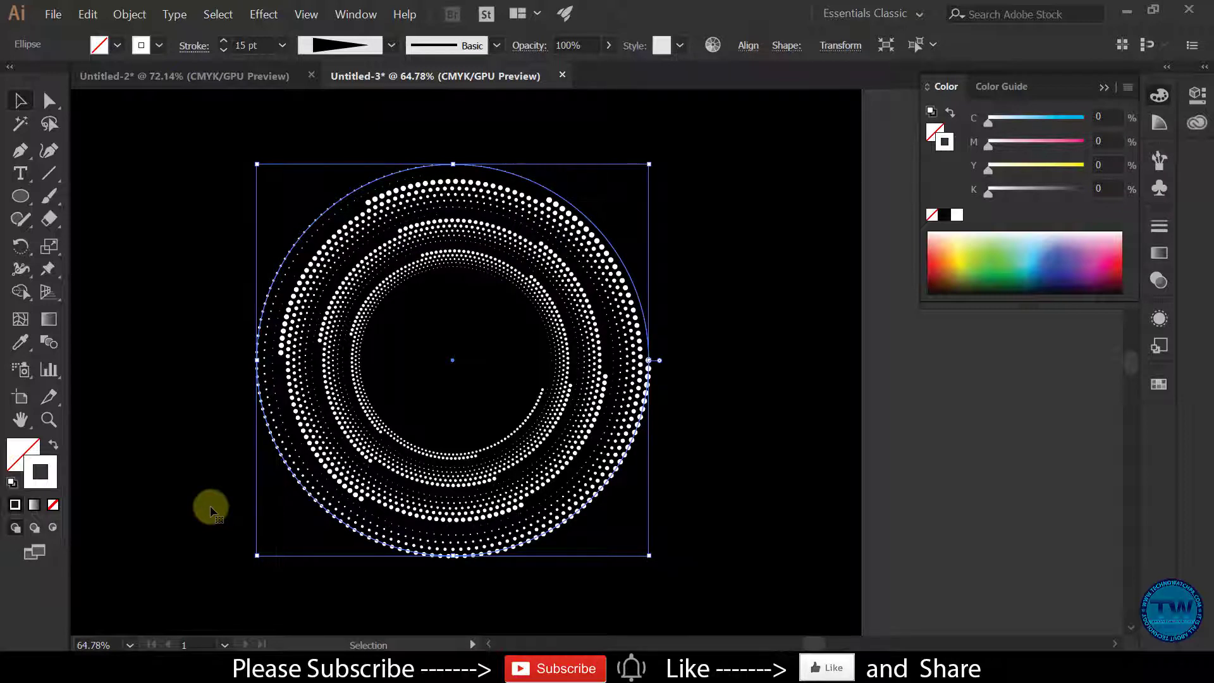
# Step: Edit the Transform effect from the Appearance panel to 22 copies at 64°
pyautogui.click(355, 14)
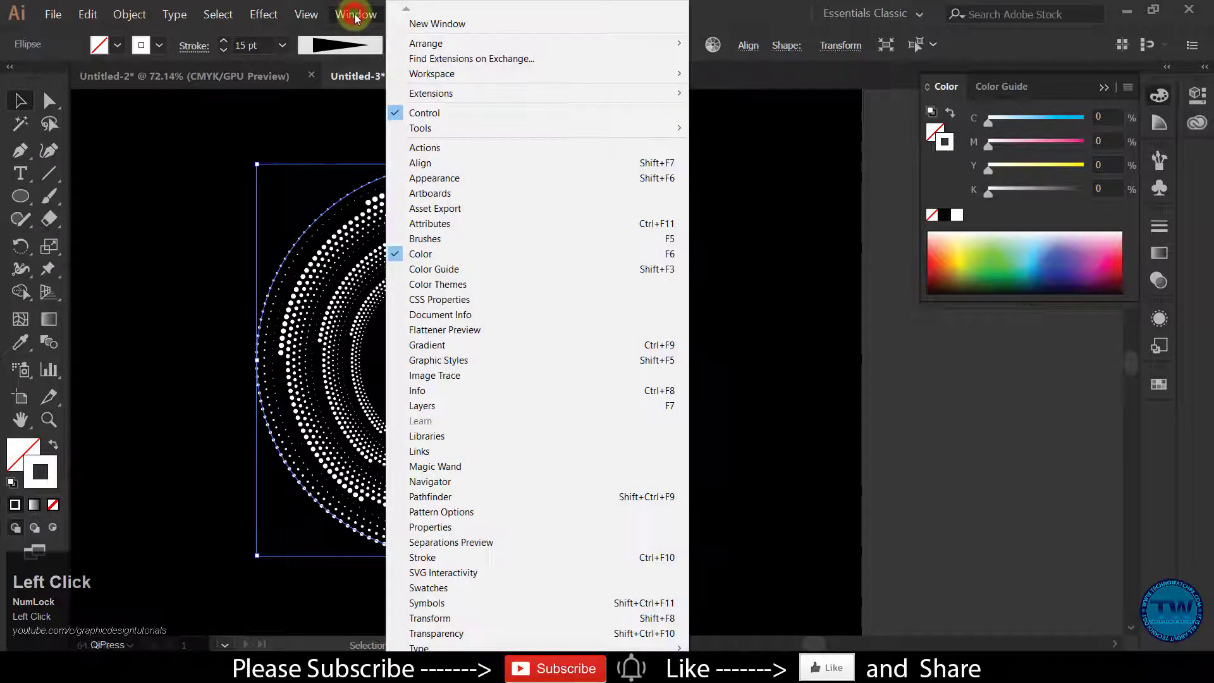
pyautogui.moveTo(434, 179)
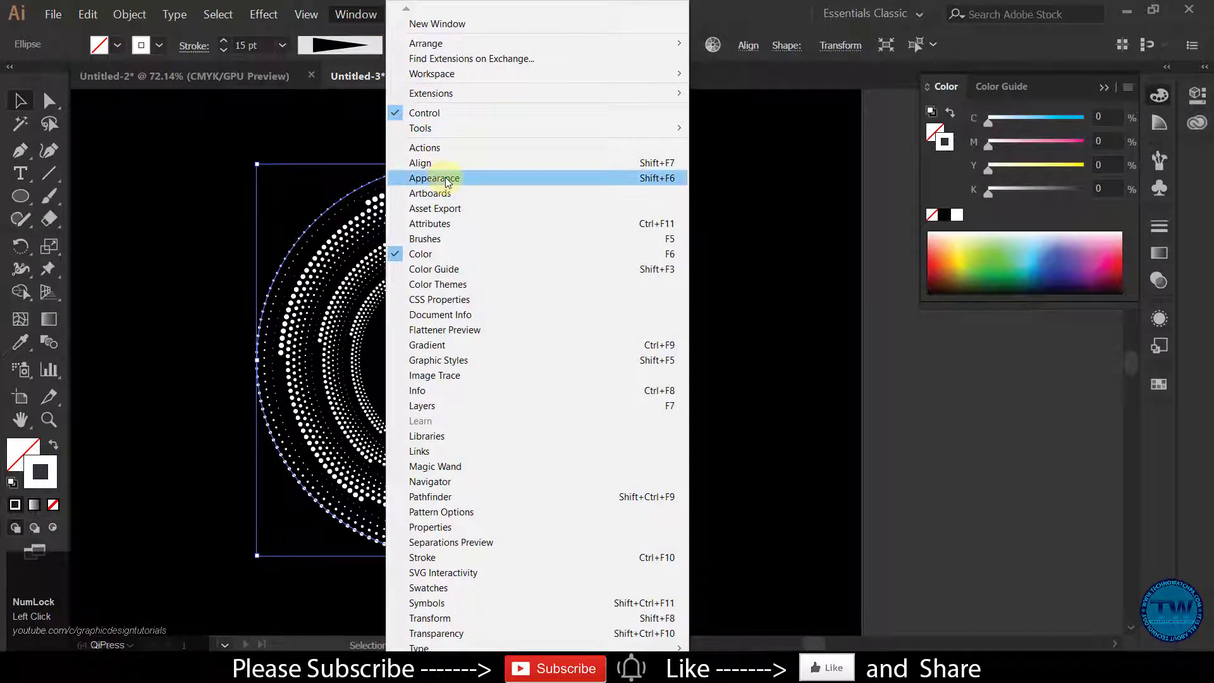
pyautogui.click(434, 178)
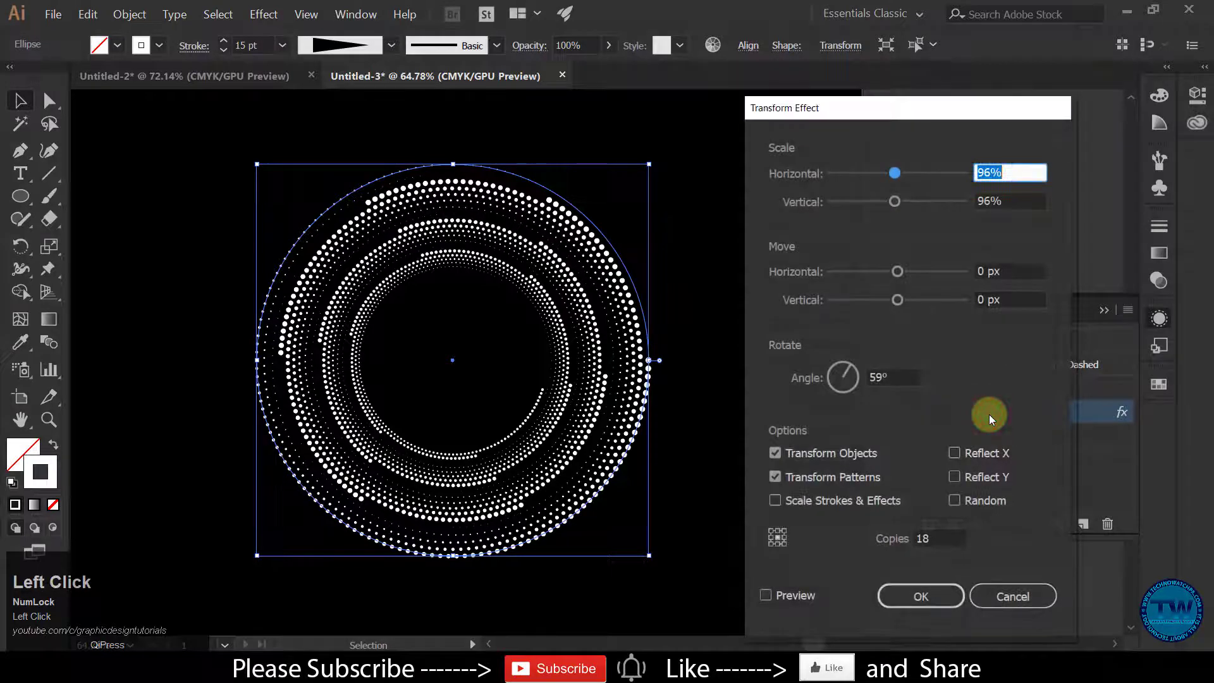
pyautogui.moveTo(958, 501)
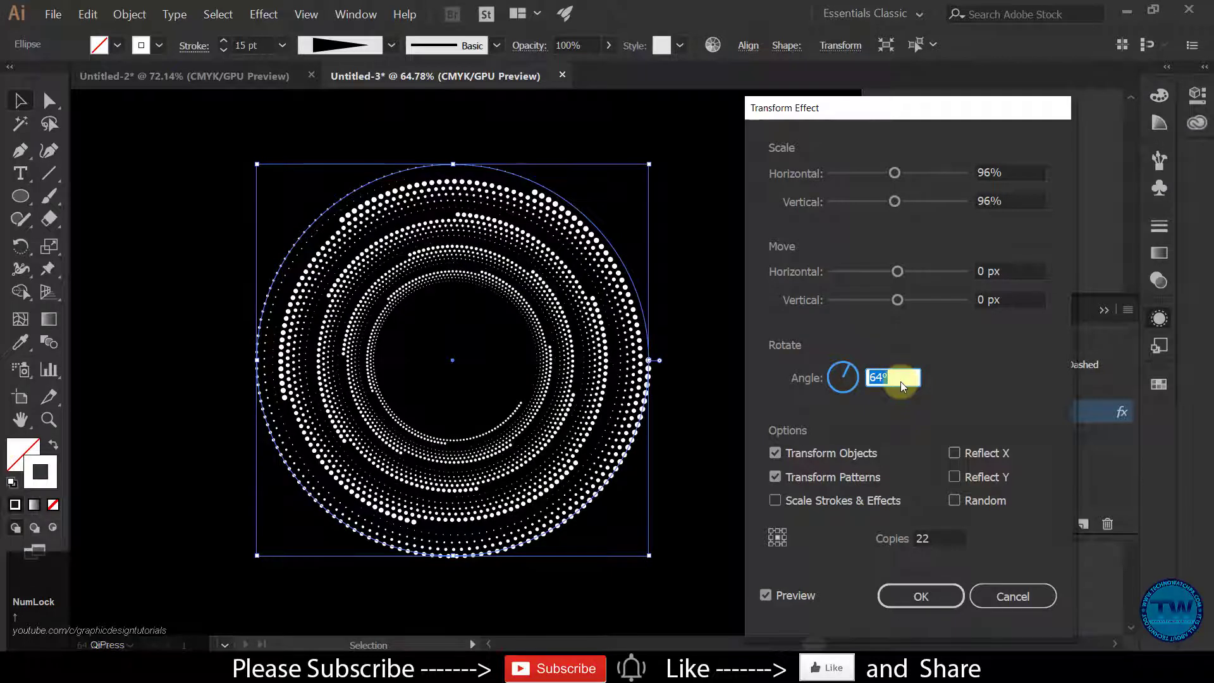
pyautogui.click(920, 596)
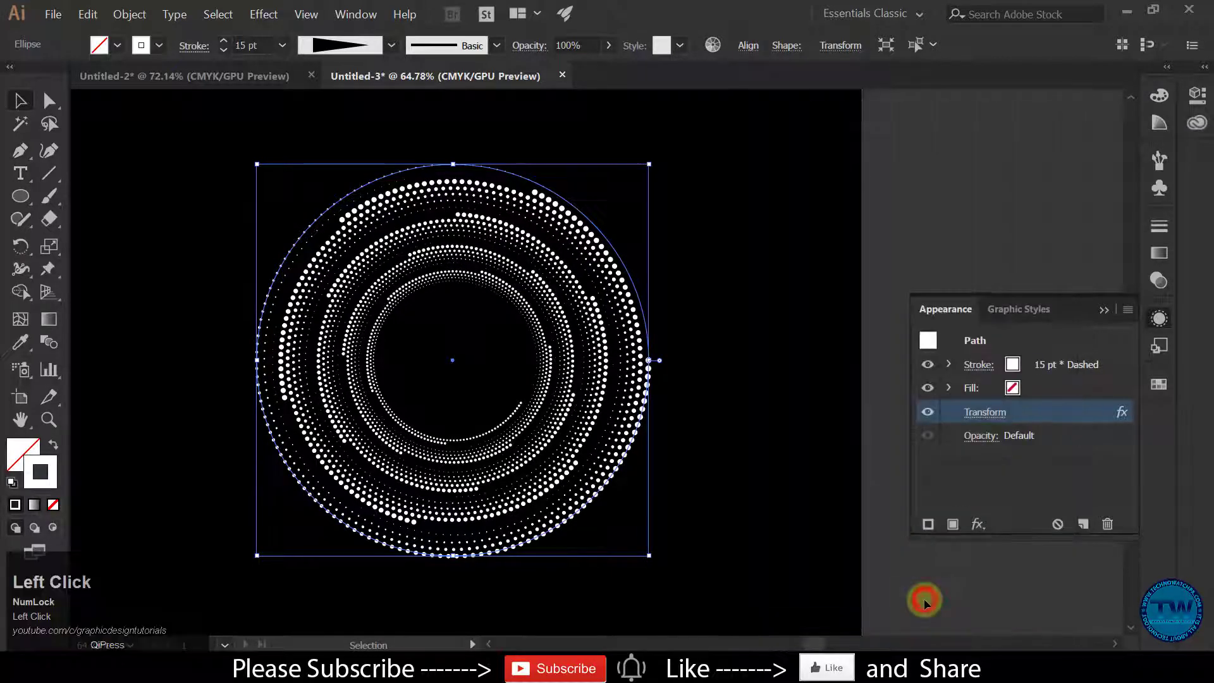
# Step: Apply the Orange, Purple, Red gradient from the Color Combinations library to the stroke
pyautogui.click(141, 45)
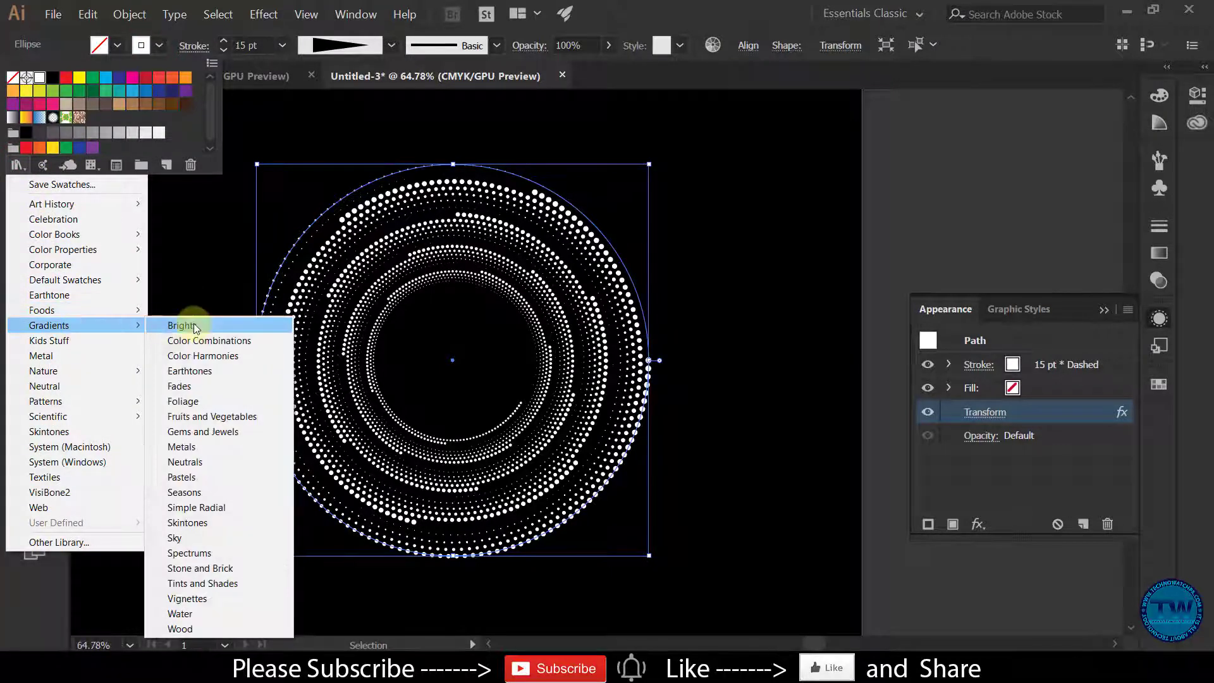
pyautogui.click(184, 325)
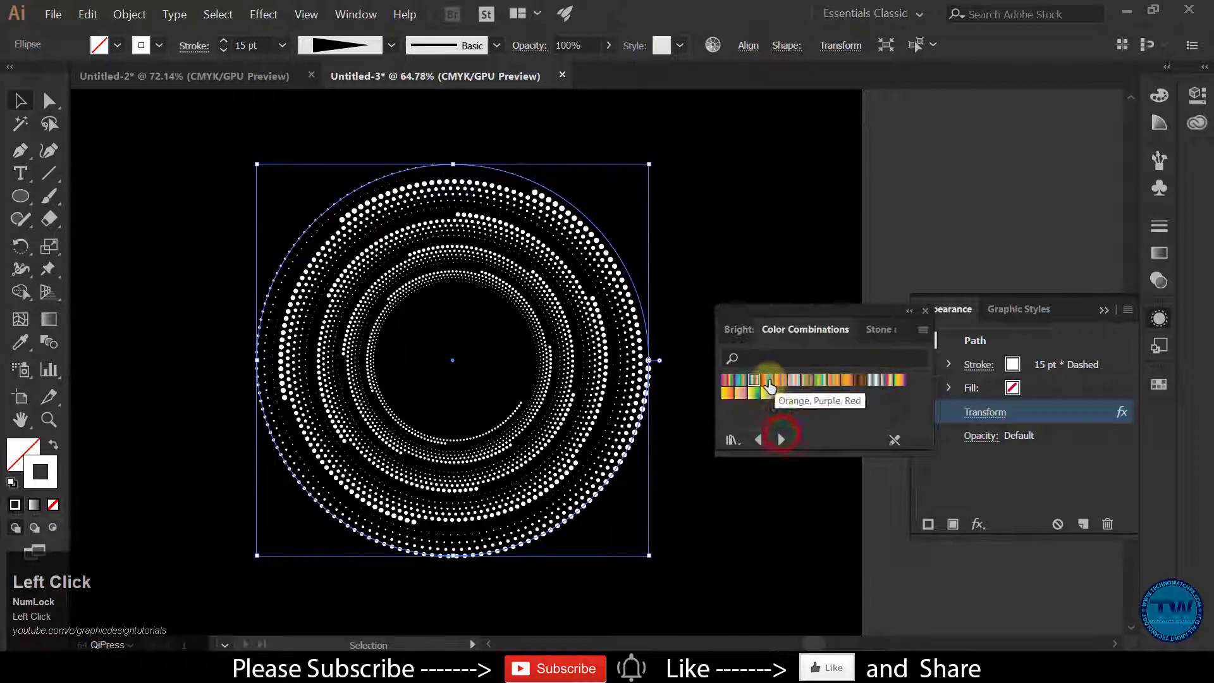
pyautogui.click(779, 380)
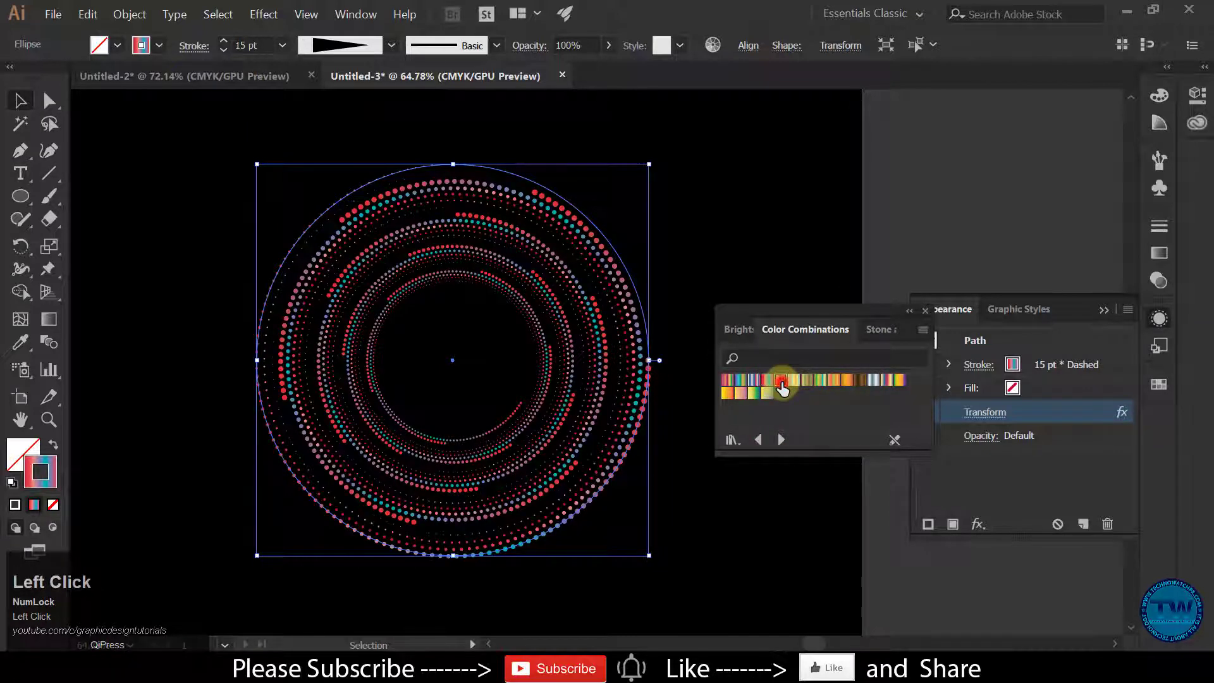
pyautogui.click(780, 380)
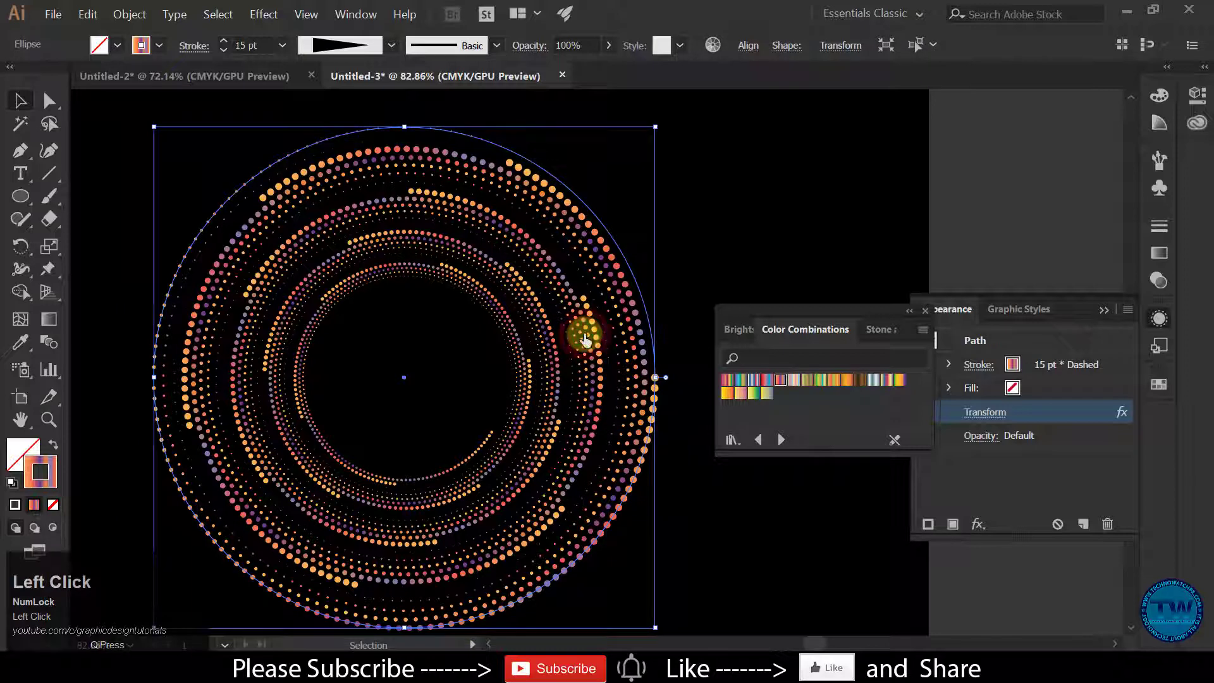
pyautogui.click(912, 313)
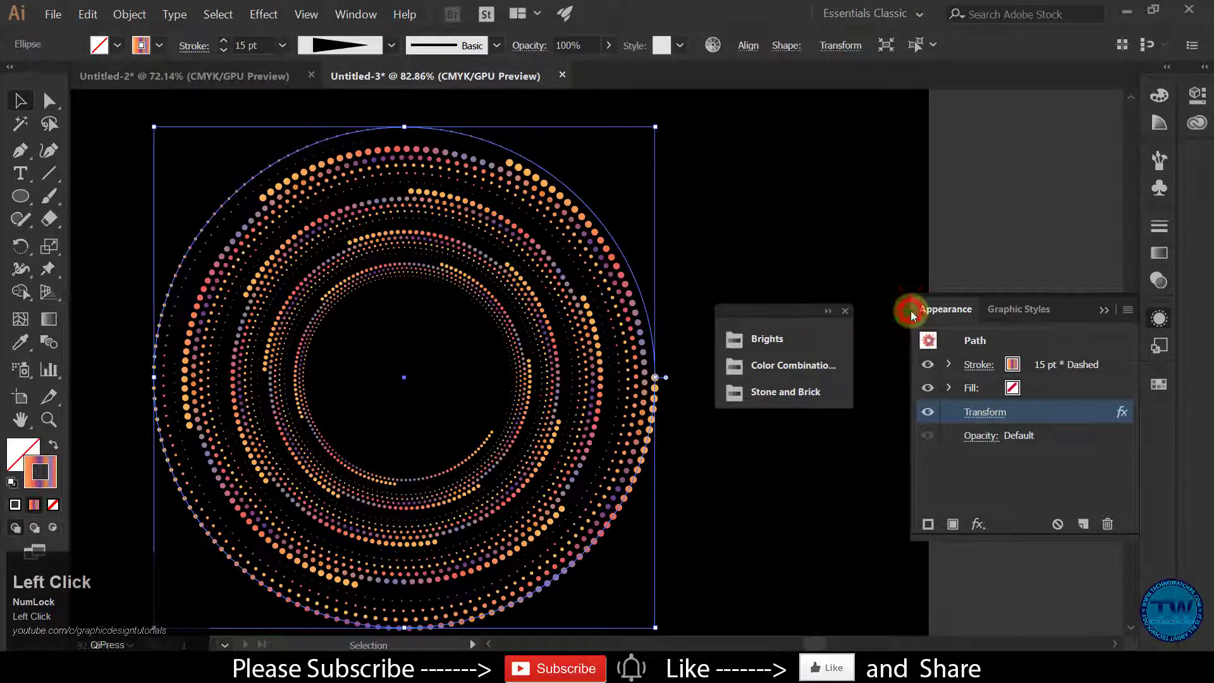
# Step: Update the Transform effect to 97% vertical scale, 71° rotation and 40 copies
pyautogui.click(985, 411)
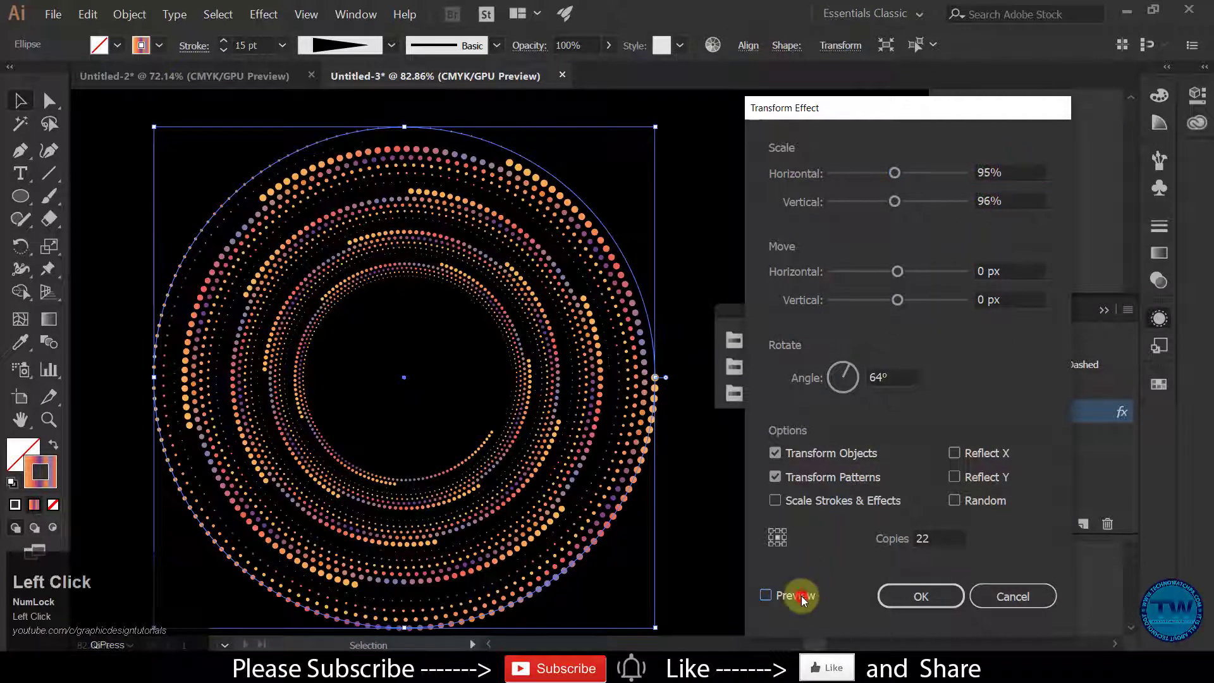
pyautogui.click(766, 594)
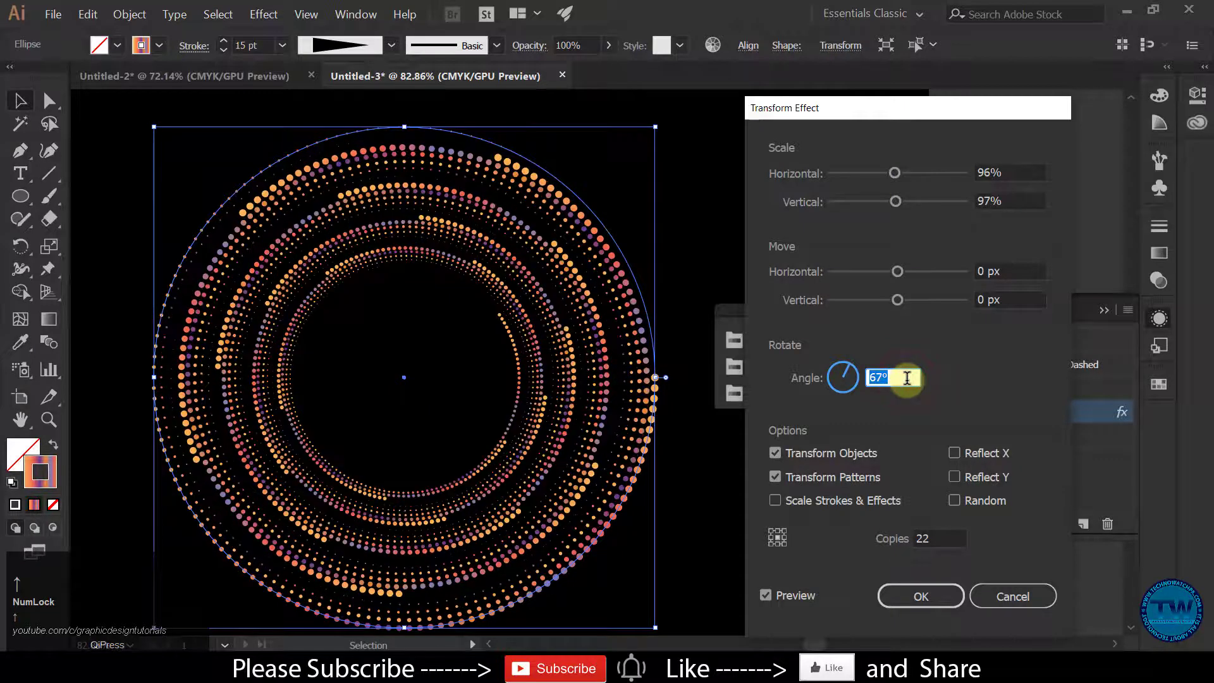
pyautogui.click(937, 538)
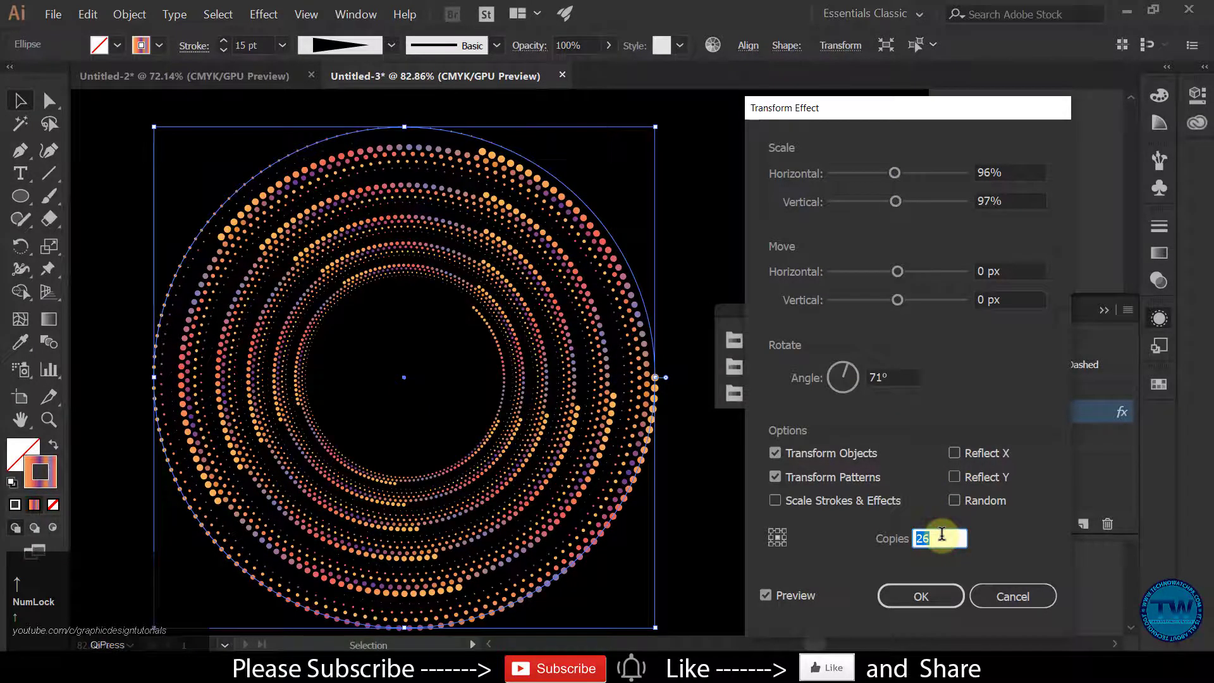
pyautogui.write('30')
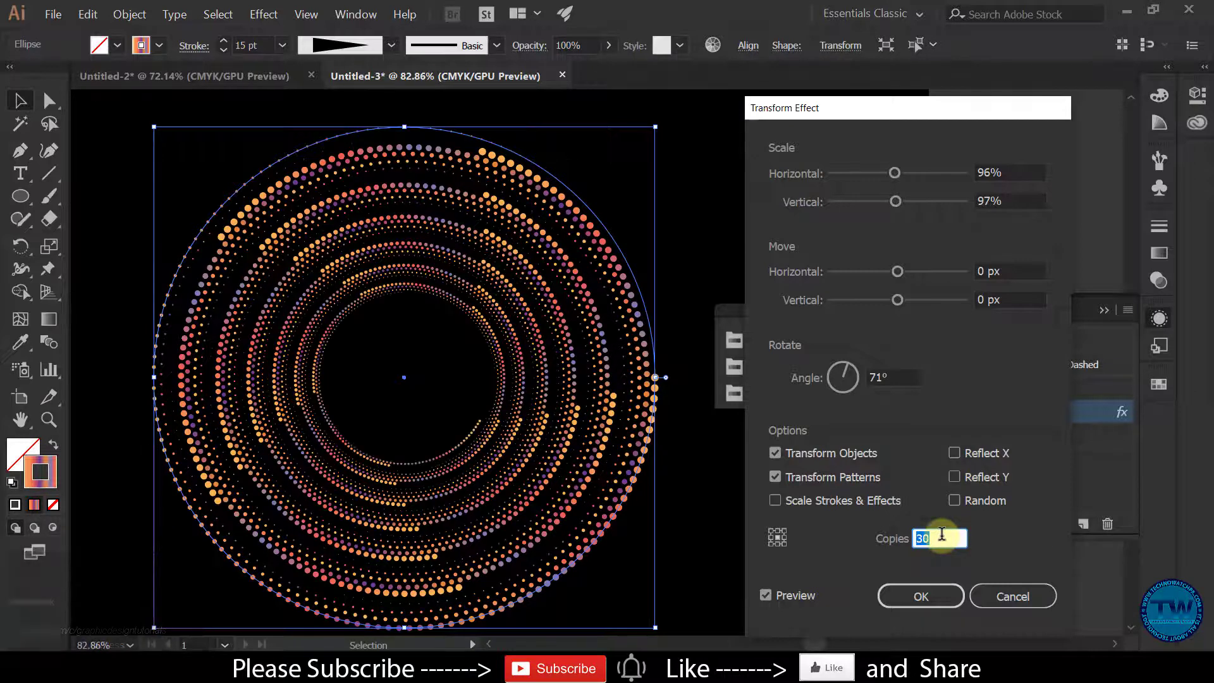
pyautogui.write('33')
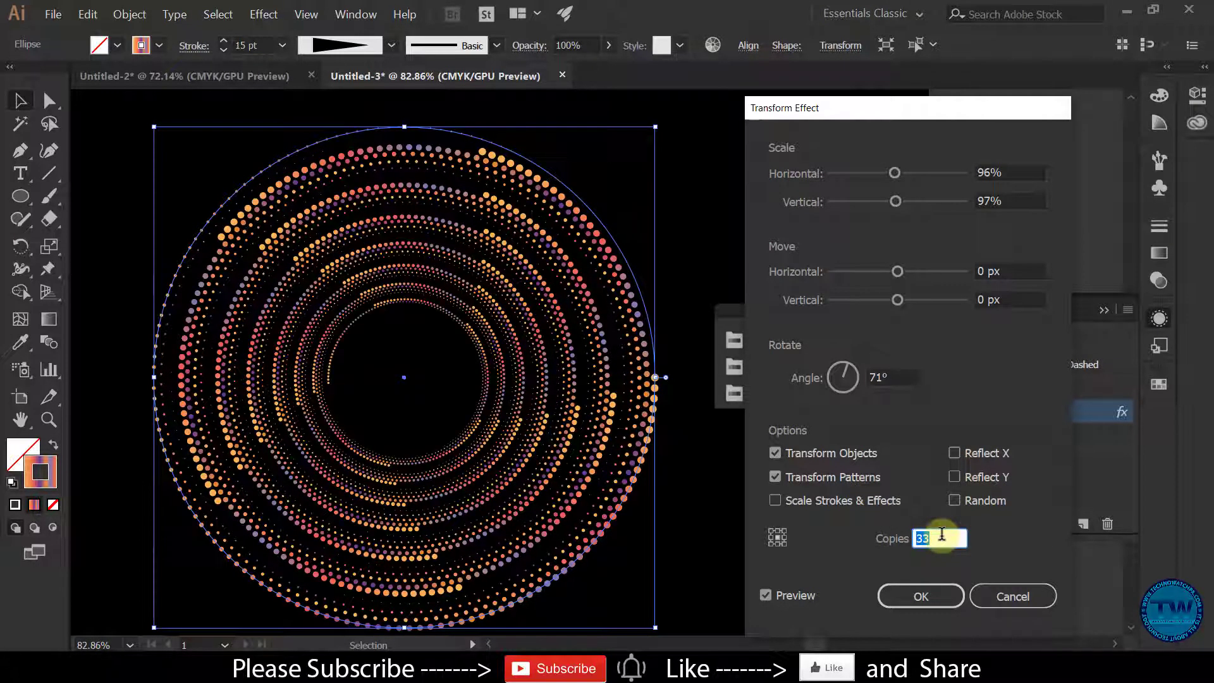
pyautogui.write('40')
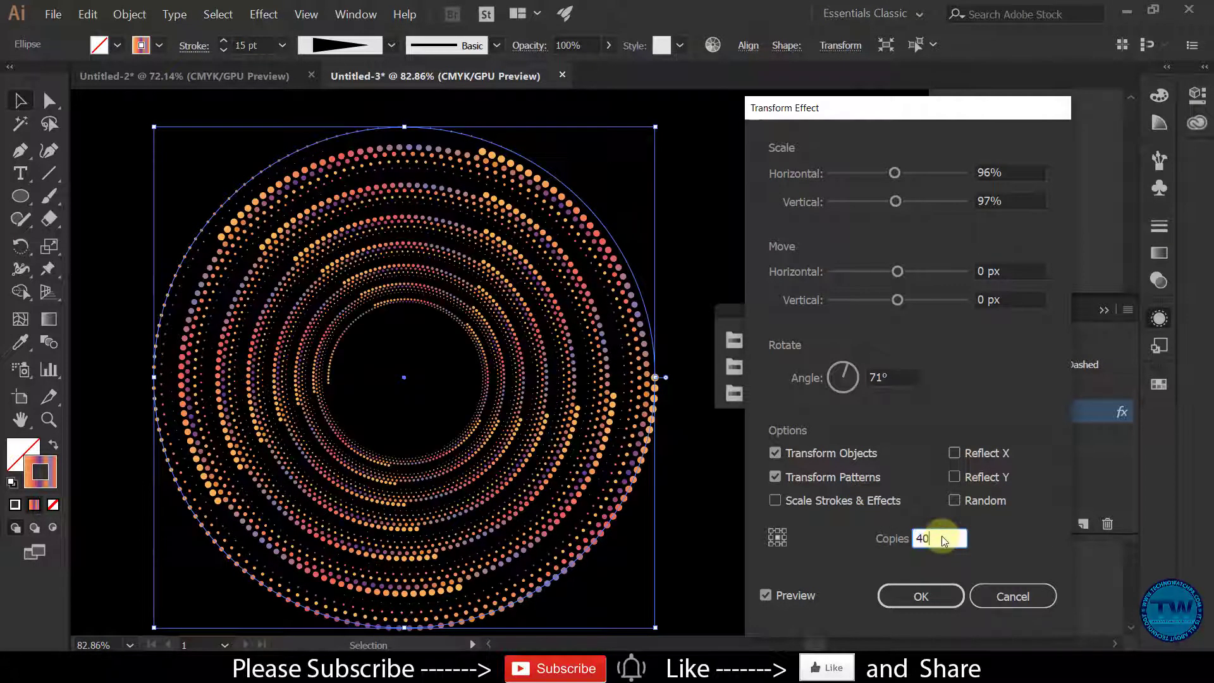
pyautogui.press('Tab')
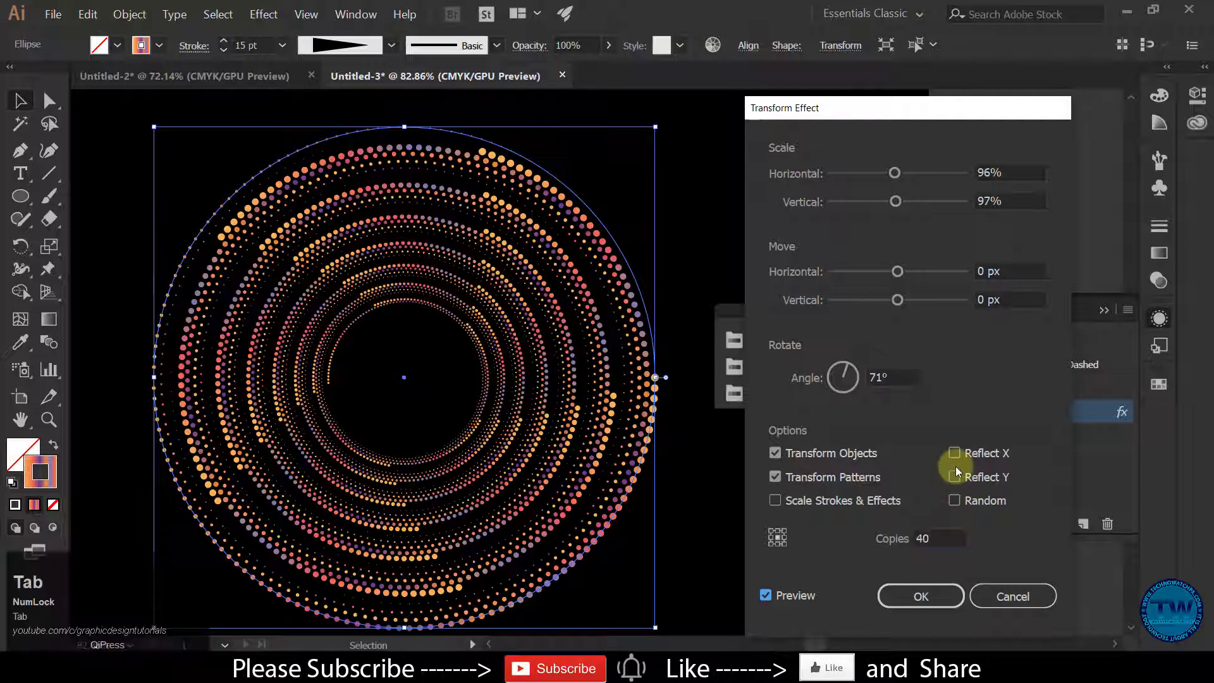
pyautogui.click(920, 596)
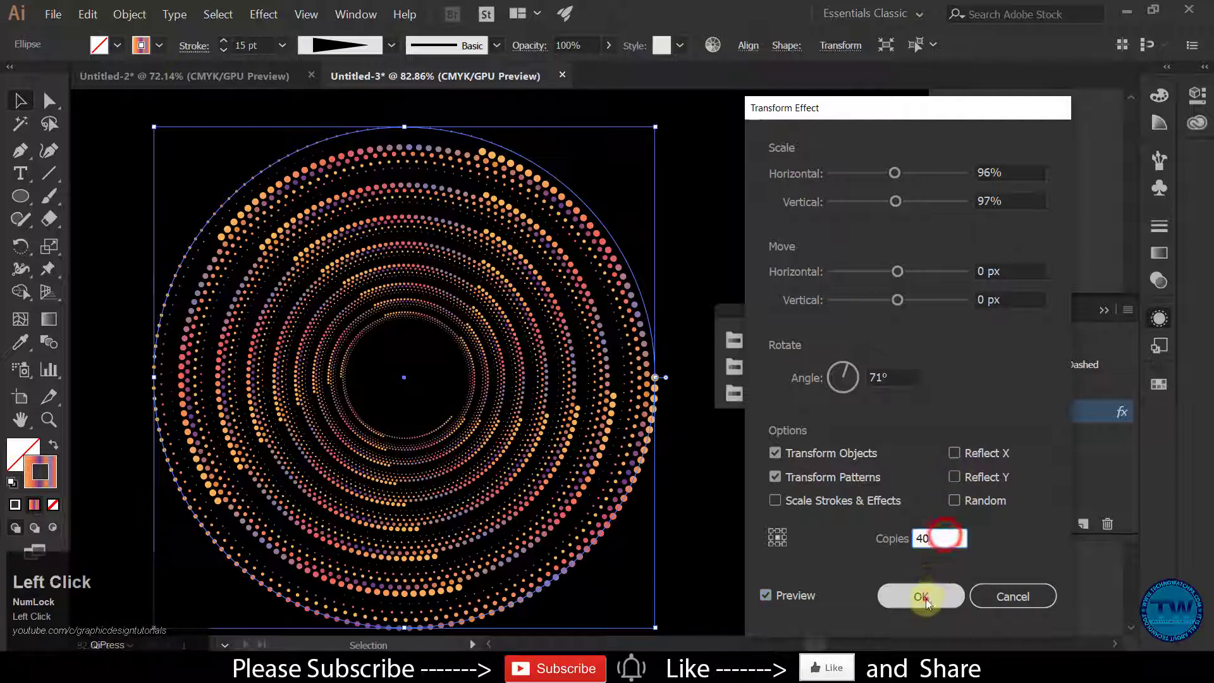
pyautogui.click(920, 596)
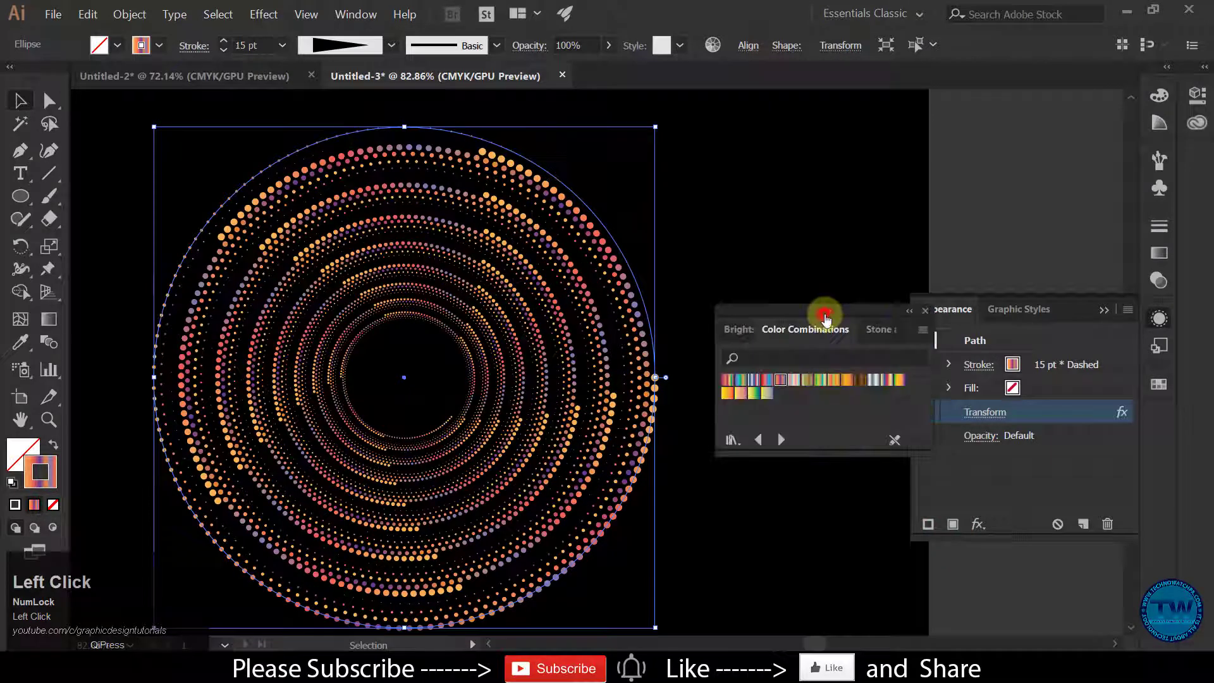
# Step: Dismiss the open panels so the finished gradient dotted spiral shows unselected on black
pyautogui.click(942, 309)
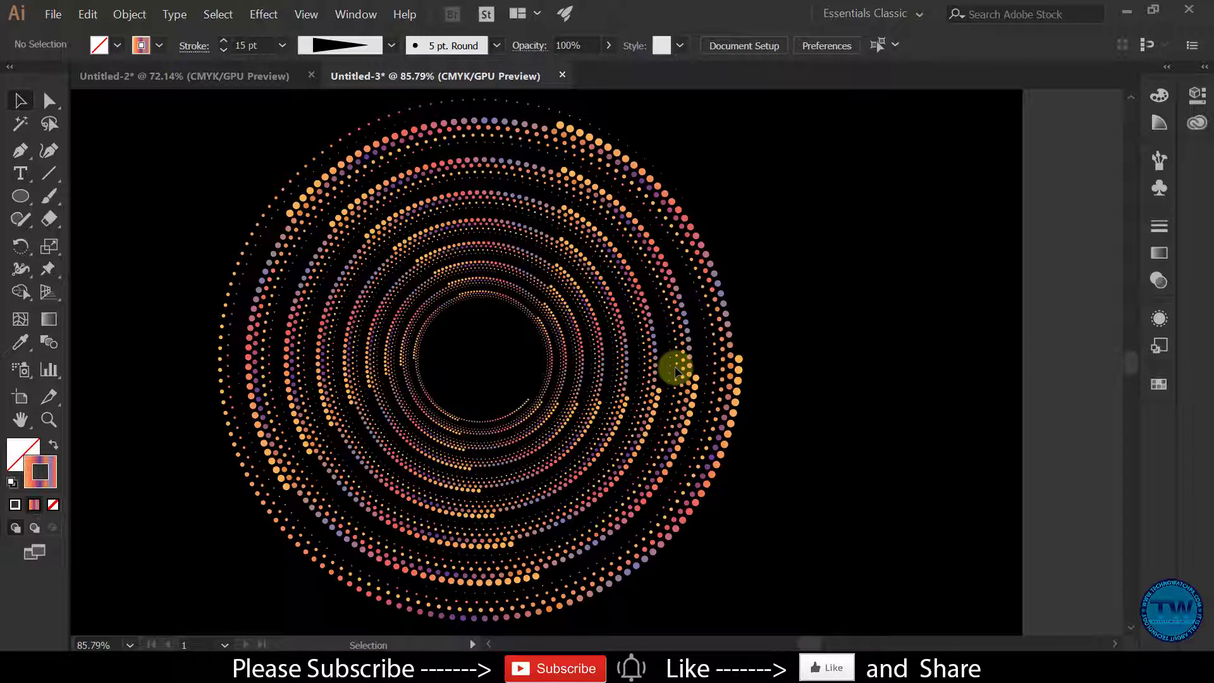
pyautogui.moveTo(695, 306)
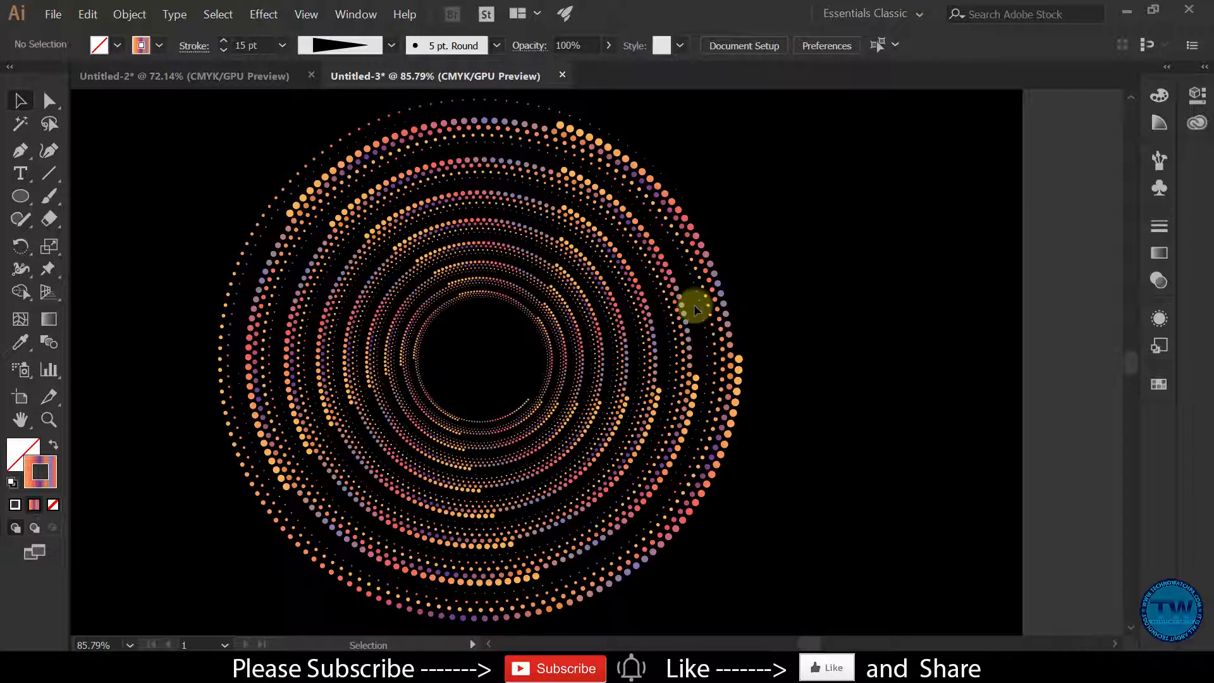
pyautogui.moveTo(687, 341)
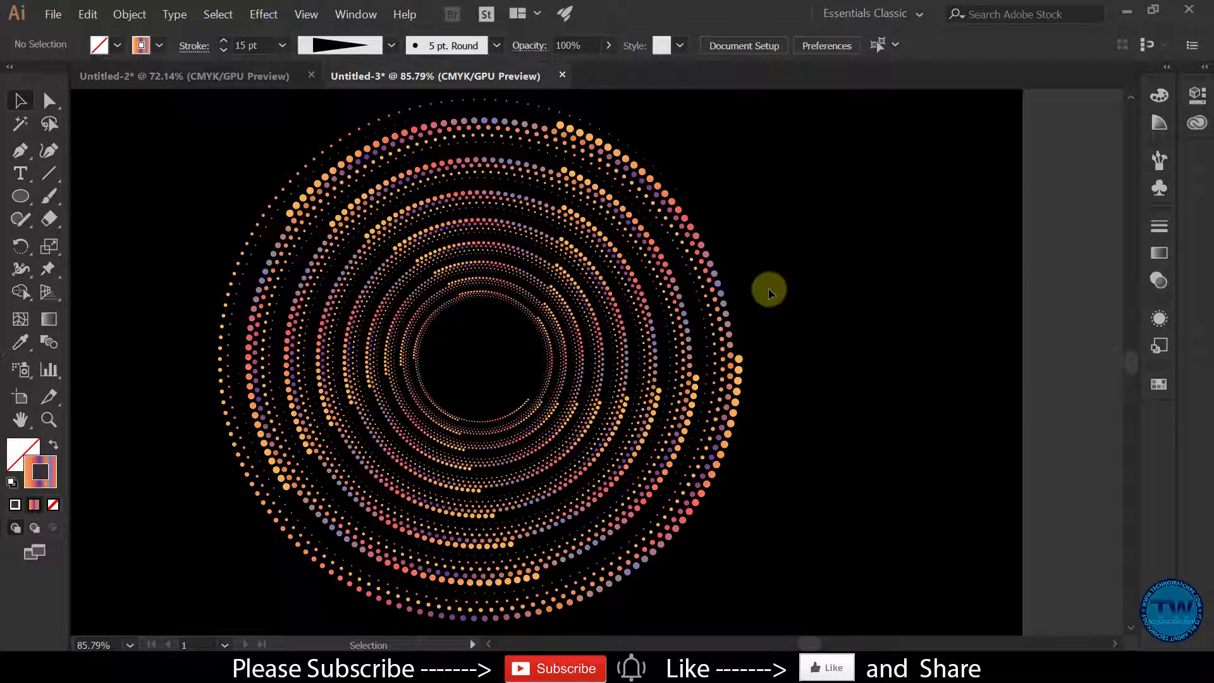
pyautogui.moveTo(765, 304)
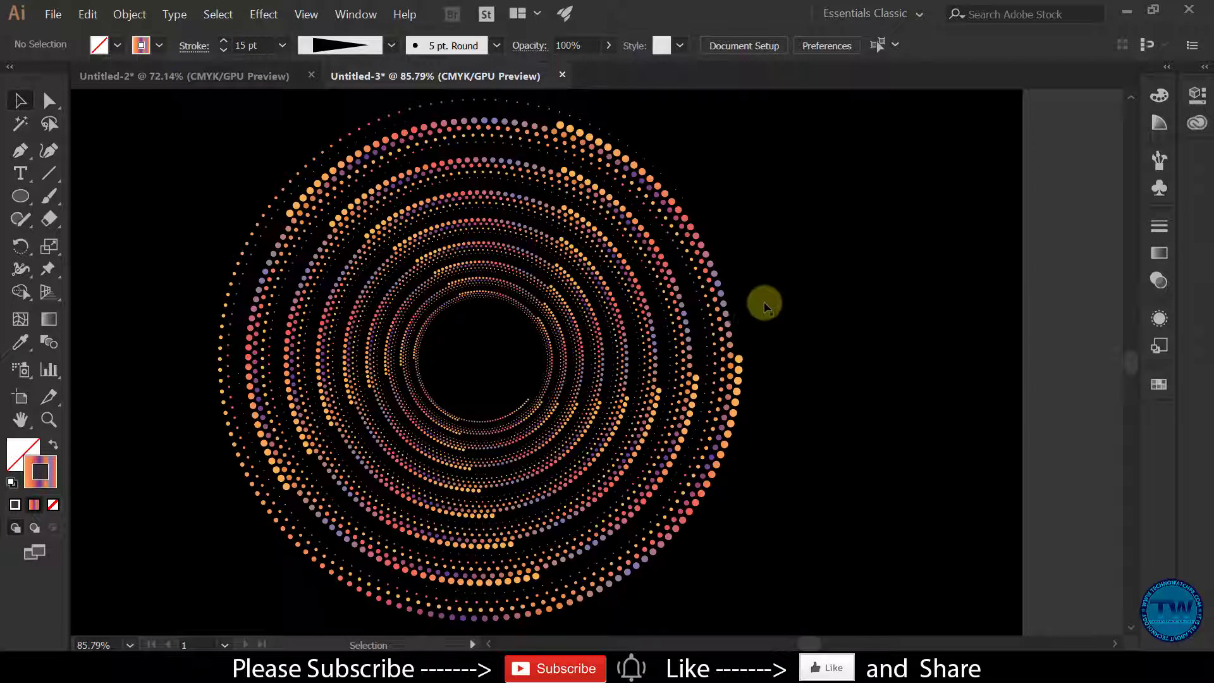